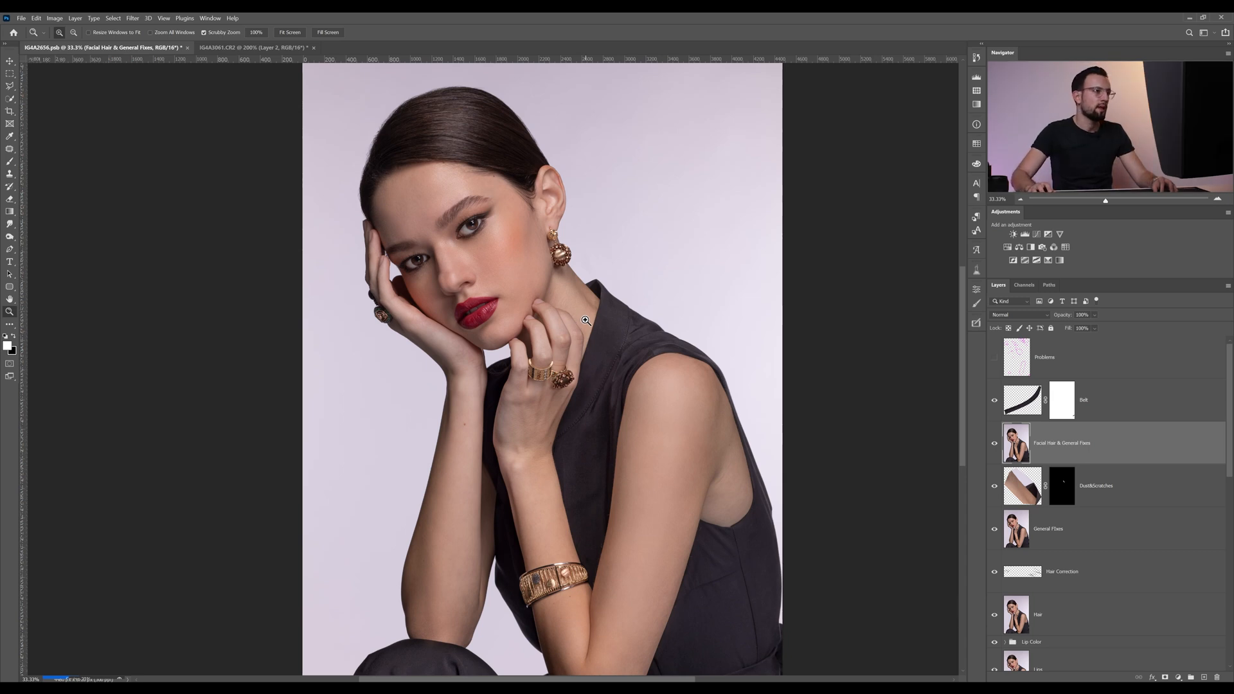
{"action": "mouse_move", "coordinate": [520, 261]}
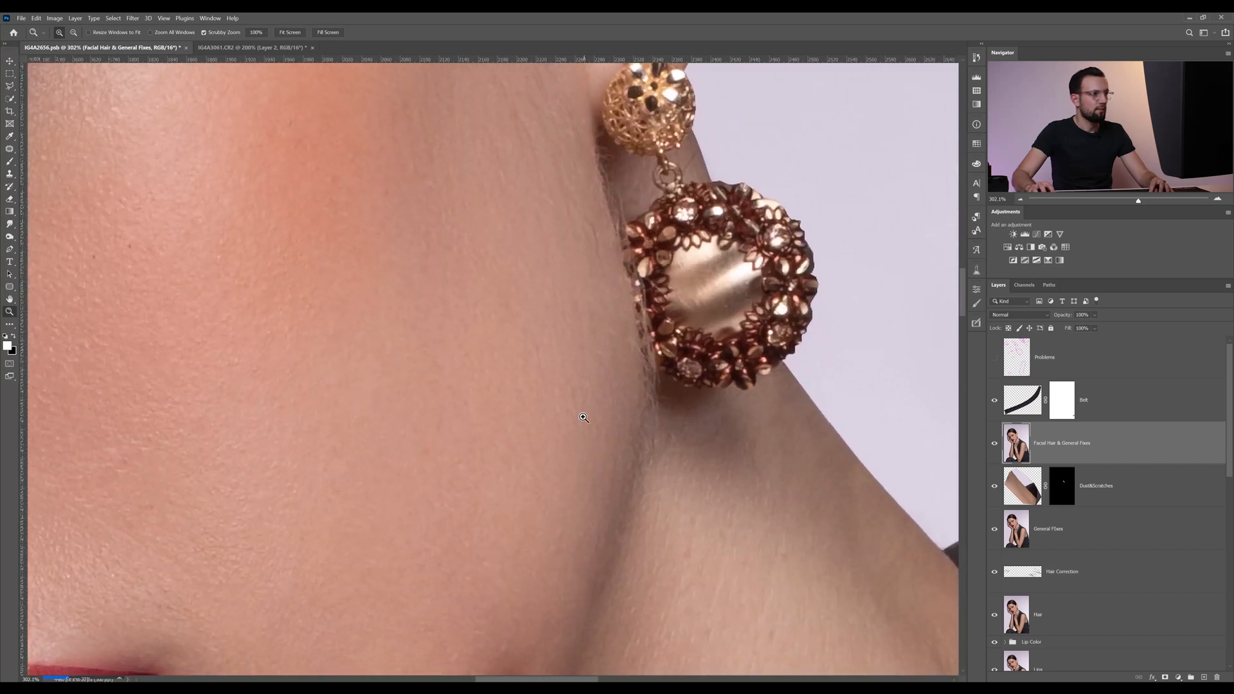
{"action": "mouse_move", "coordinate": [614, 197]}
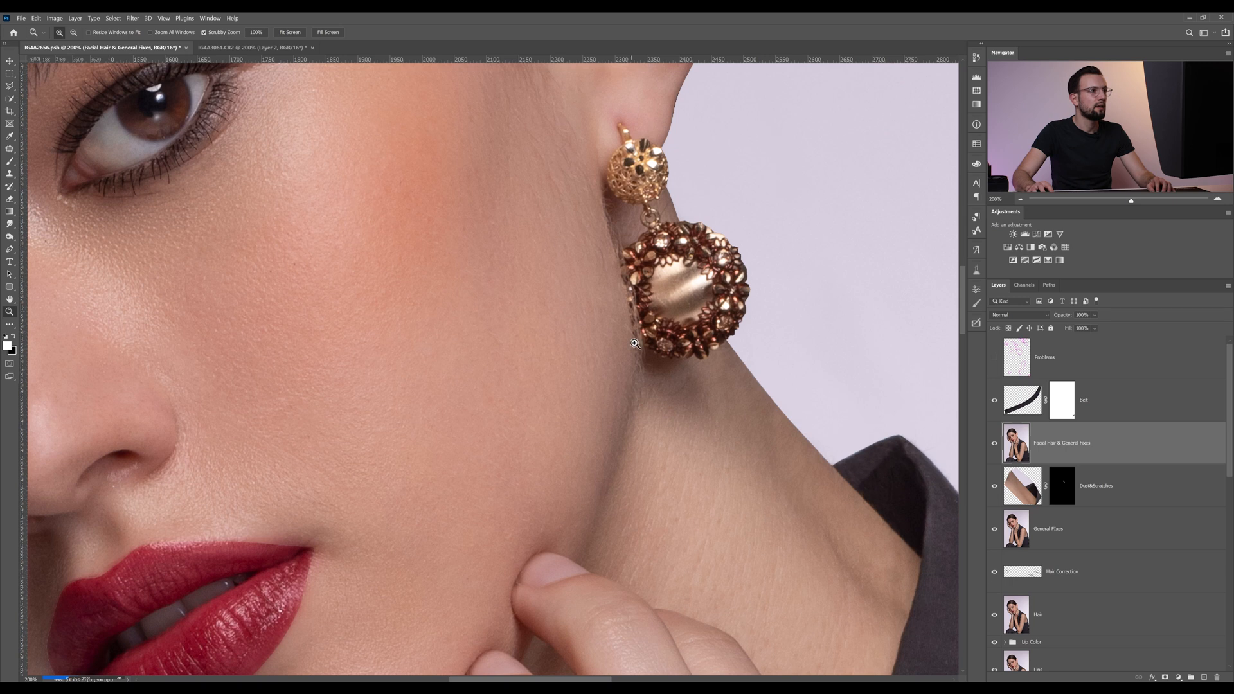
{"action": "mouse_move", "coordinate": [723, 270]}
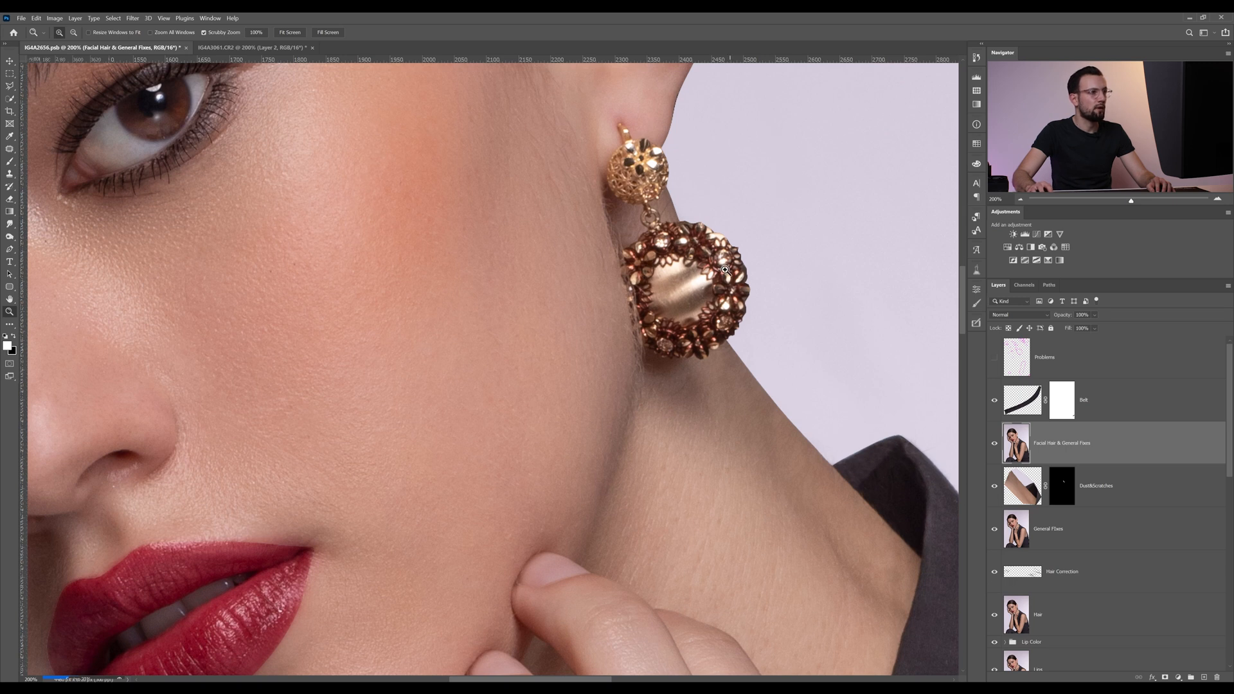
{"action": "mouse_move", "coordinate": [611, 244]}
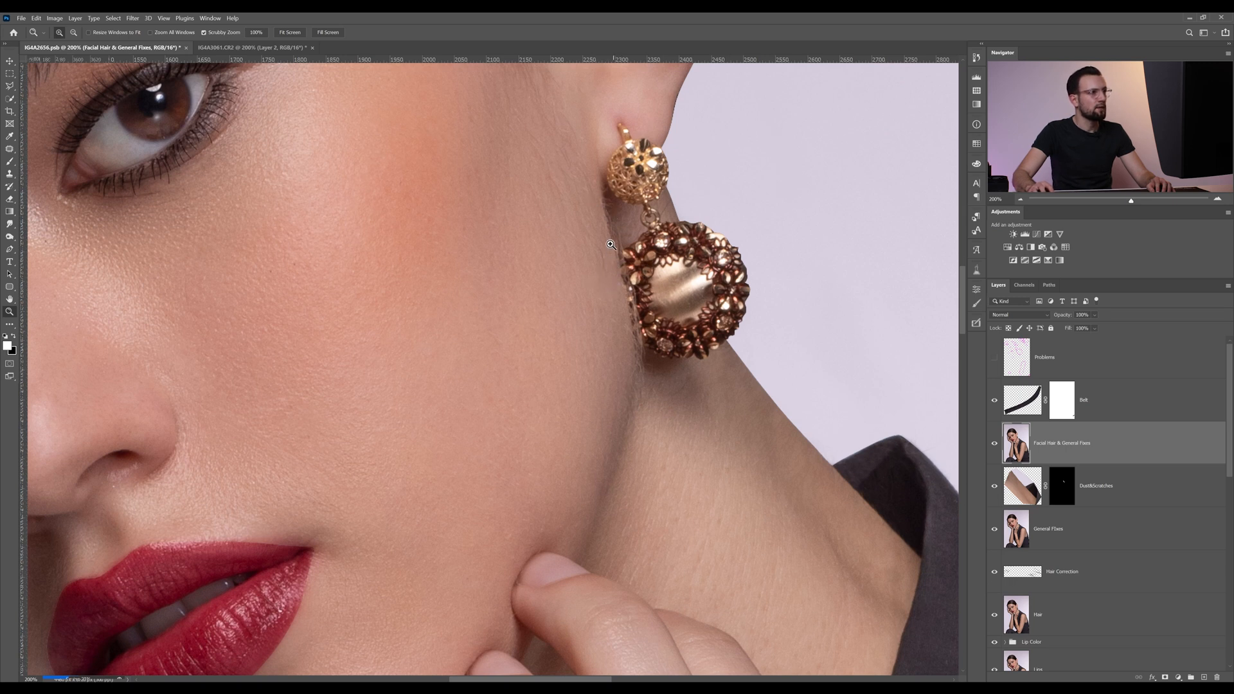
{"action": "mouse_move", "coordinate": [602, 362]}
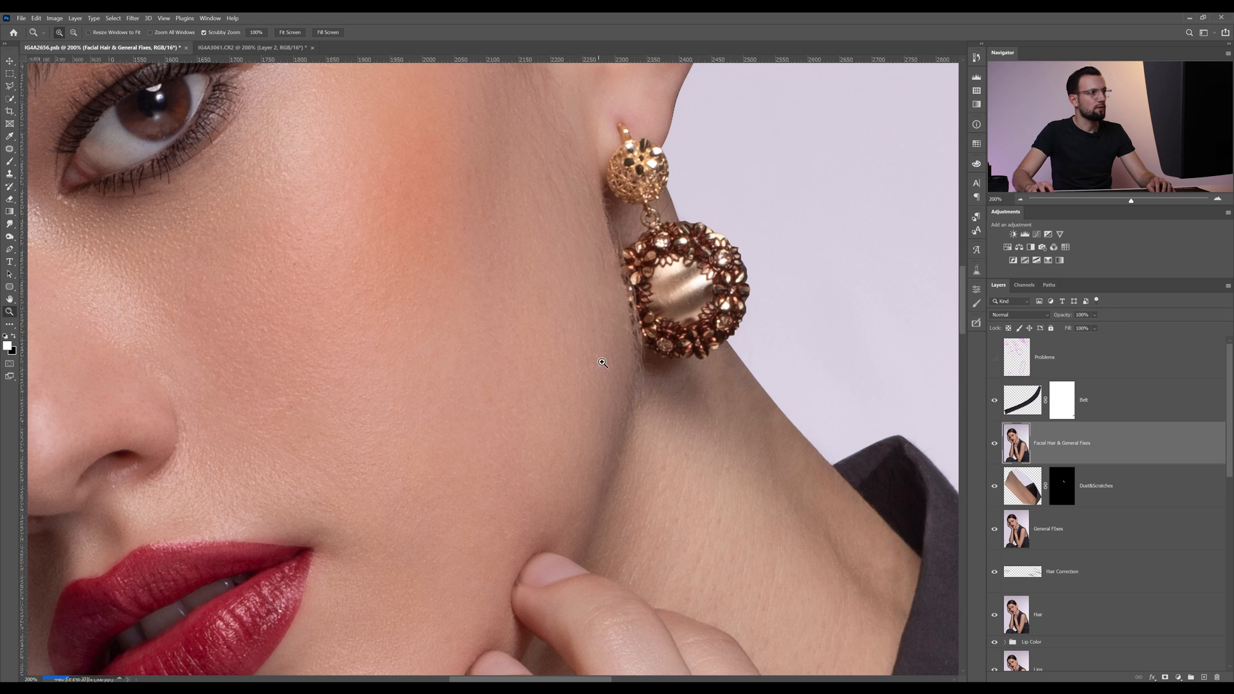
{"action": "mouse_move", "coordinate": [648, 419]}
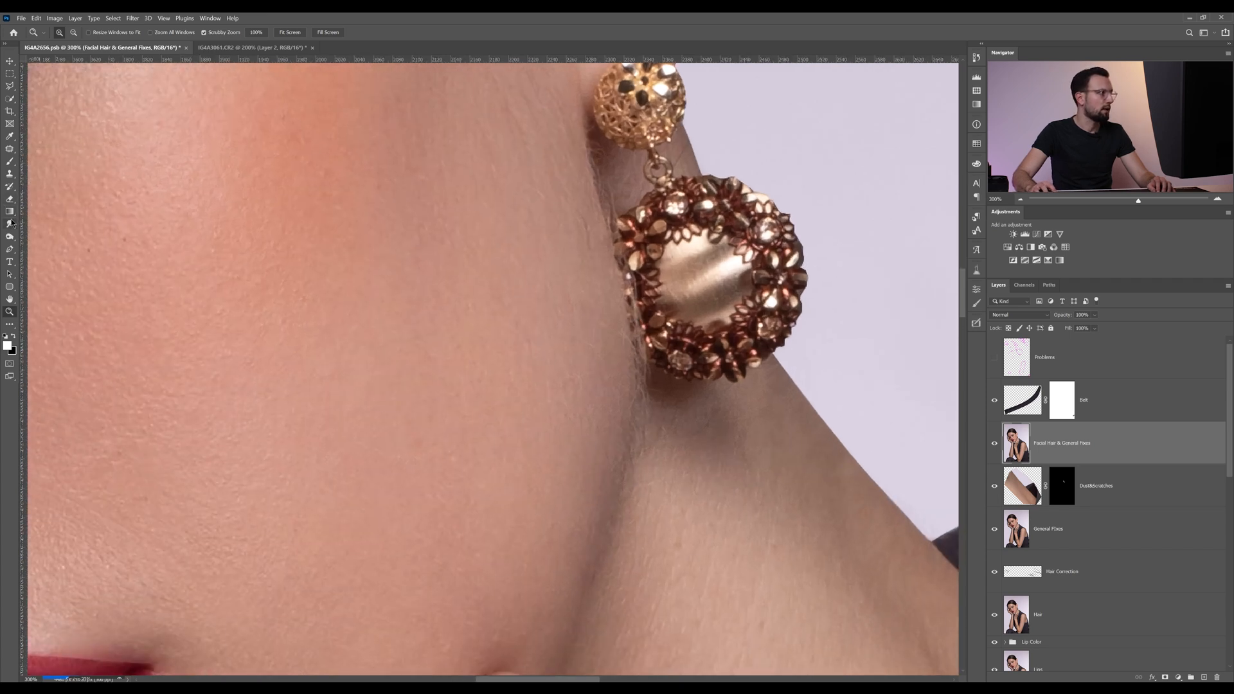
- Touch up a small skin flaw near the ear with the healing brush
{"action": "left_click", "coordinate": [1083, 398]}
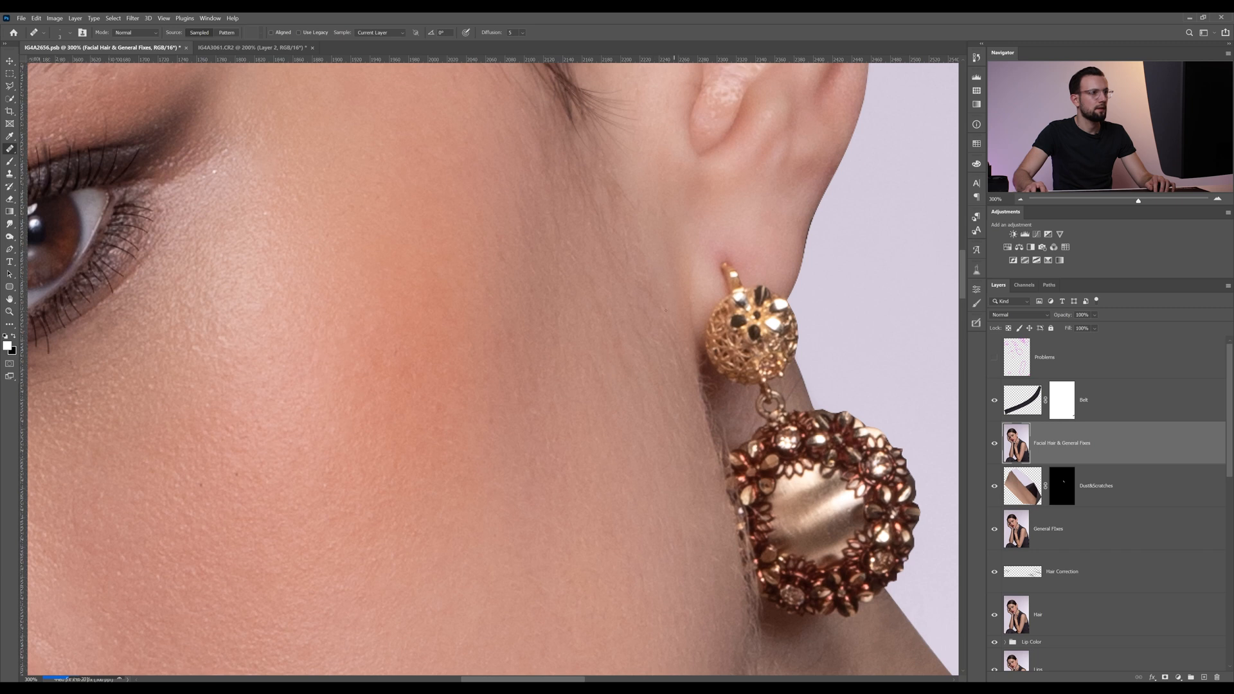
{"action": "mouse_move", "coordinate": [625, 348]}
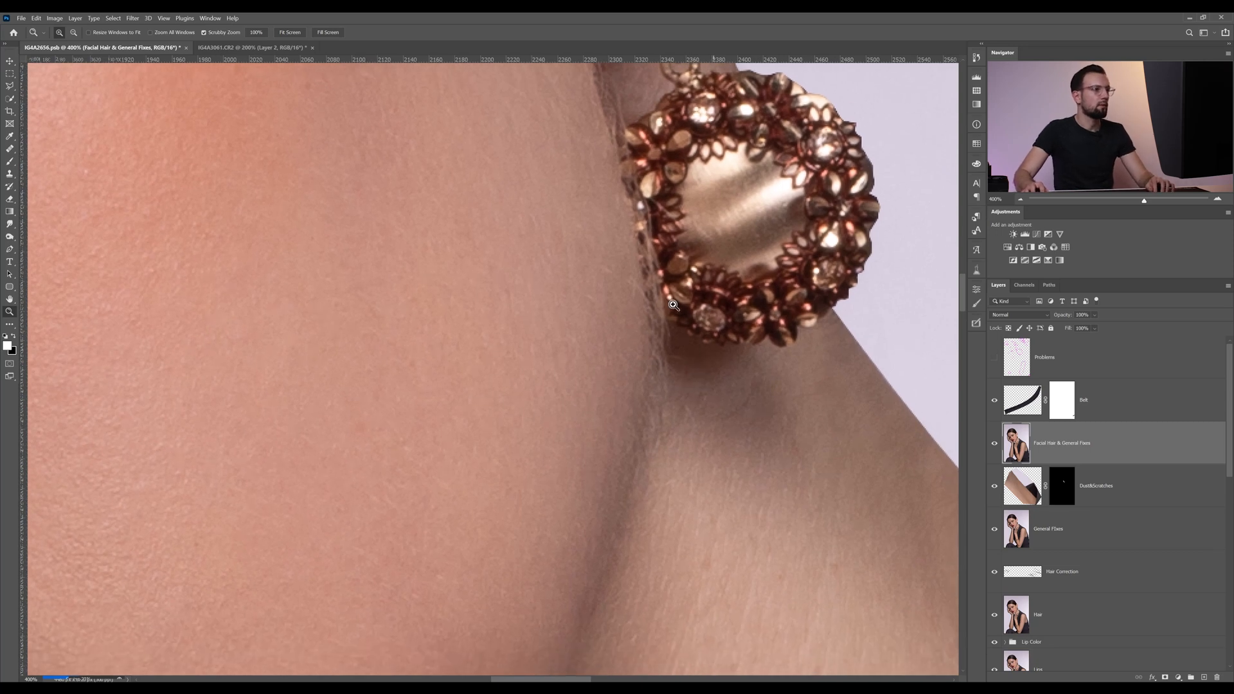
{"action": "mouse_move", "coordinate": [514, 433]}
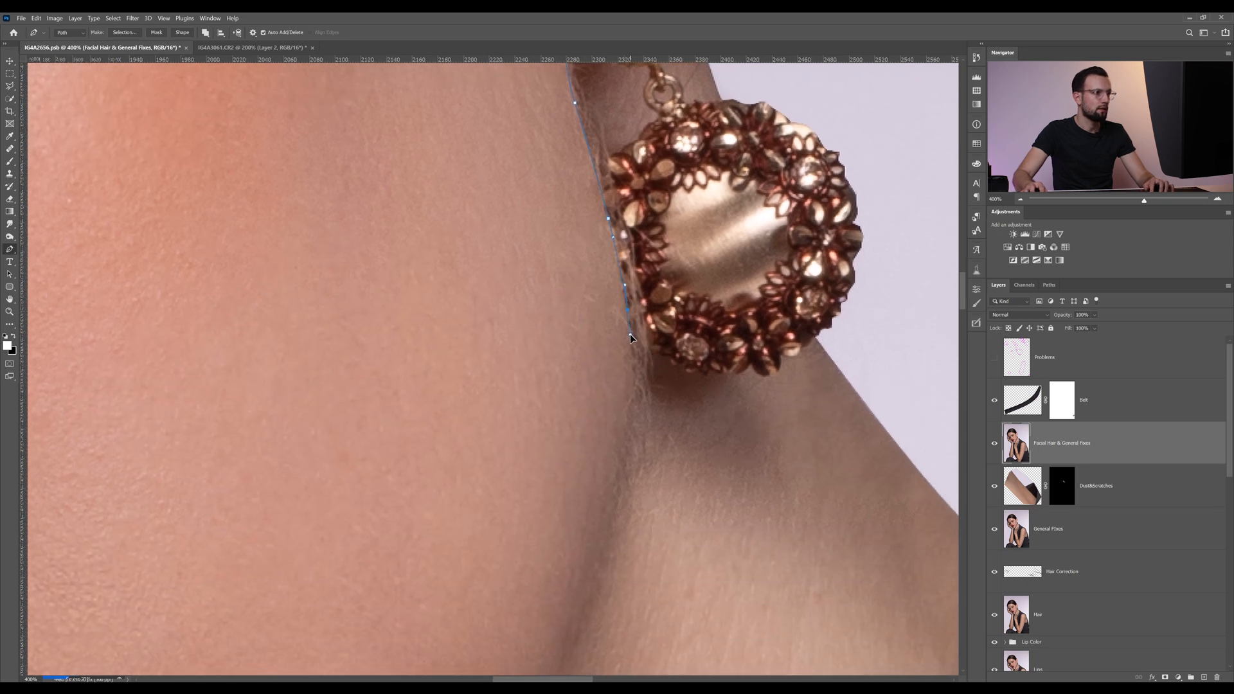
- Trace a Pen path along the neck behind the earring and convert it to a selection
{"action": "left_click", "coordinate": [630, 445]}
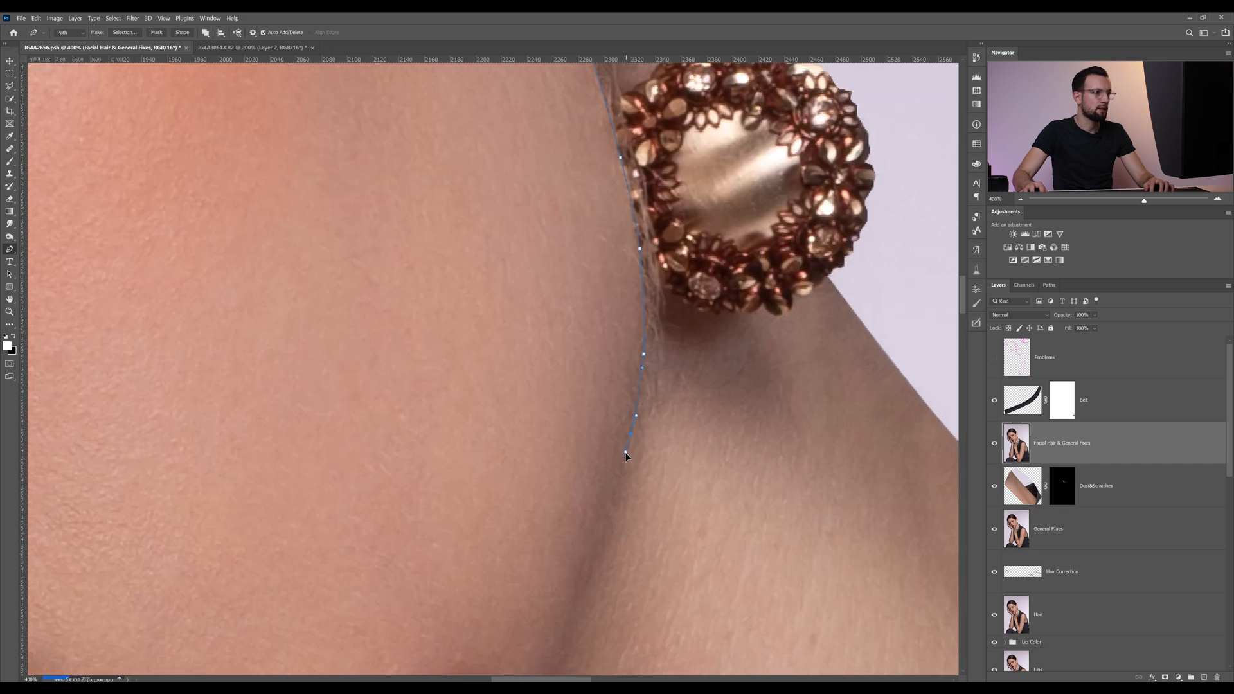
{"action": "left_click", "coordinate": [581, 595]}
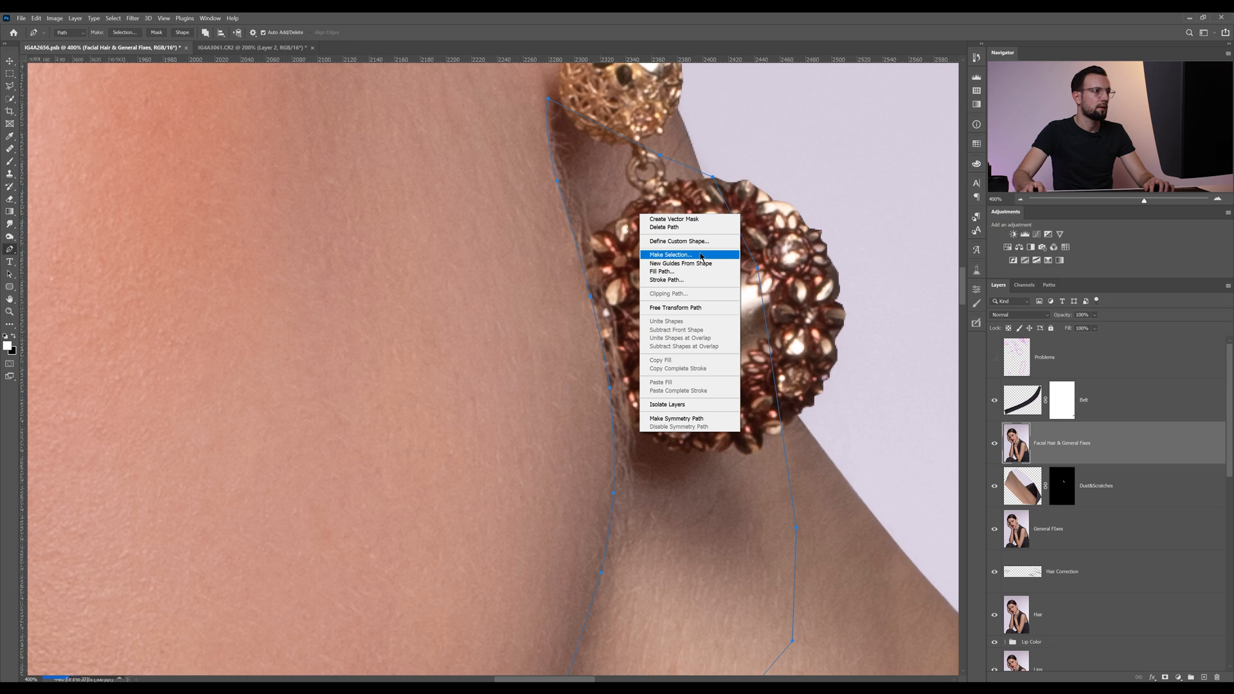
{"action": "left_click", "coordinate": [670, 253]}
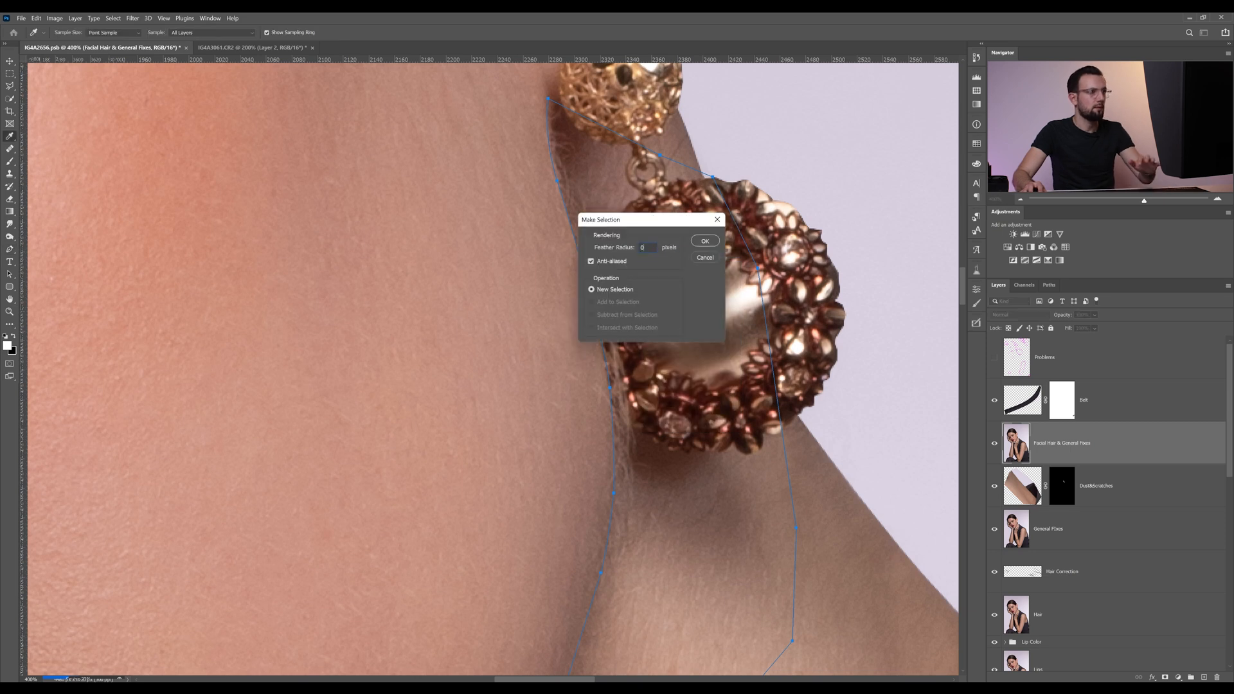
{"action": "left_click", "coordinate": [703, 240]}
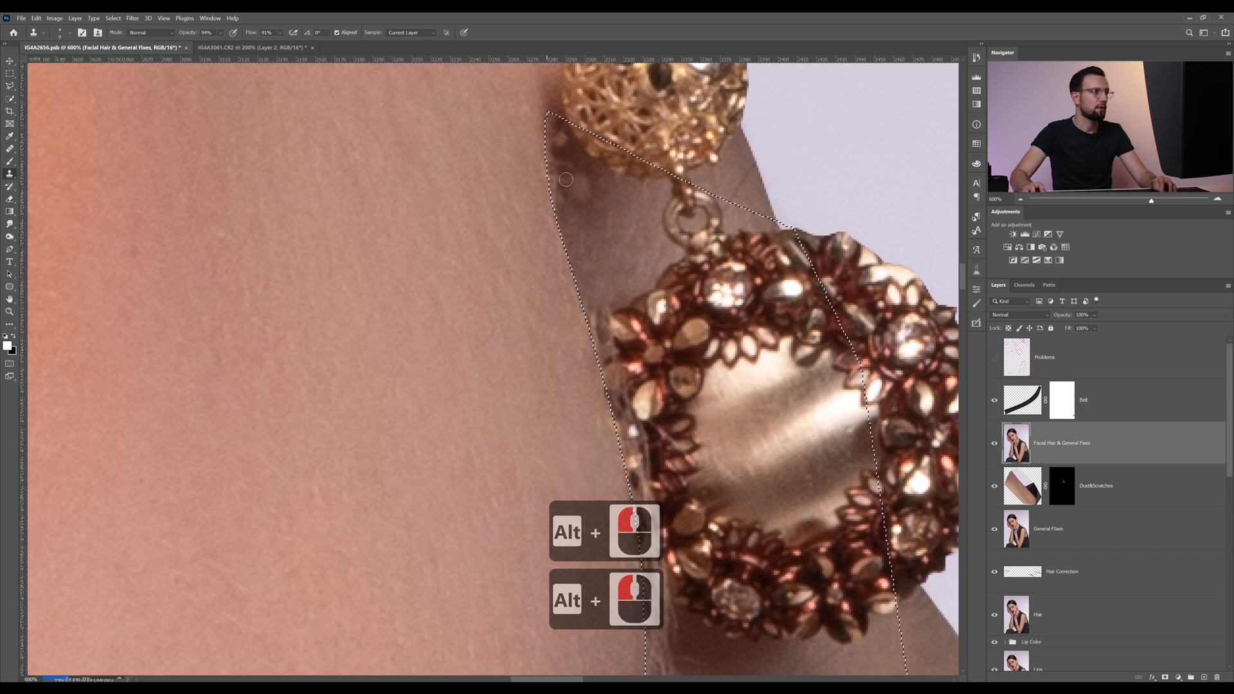
- Undo the last clone stroke before resampling clean skin inside the selection
{"action": "key", "text": "ctrl+z"}
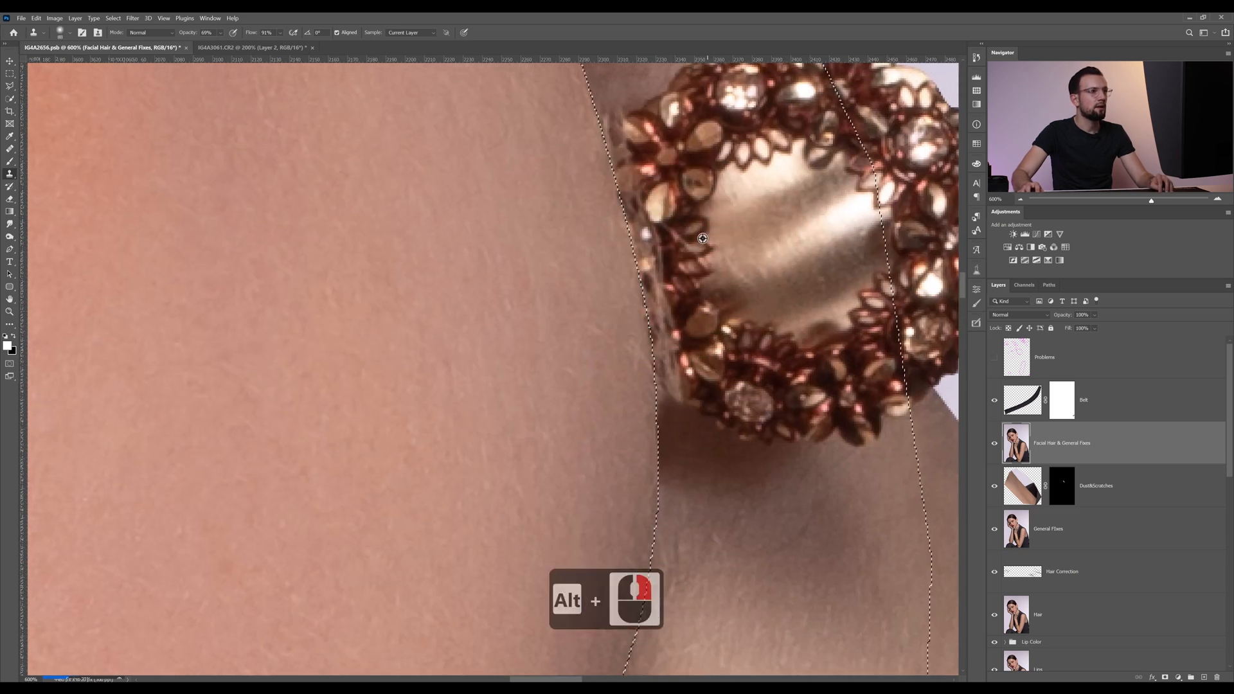
- Clone clean skin over stray hairs behind the earring, resampling nearby skin as needed
{"action": "left_click_drag", "start_coordinate": [702, 239], "coordinate": [700, 236]}
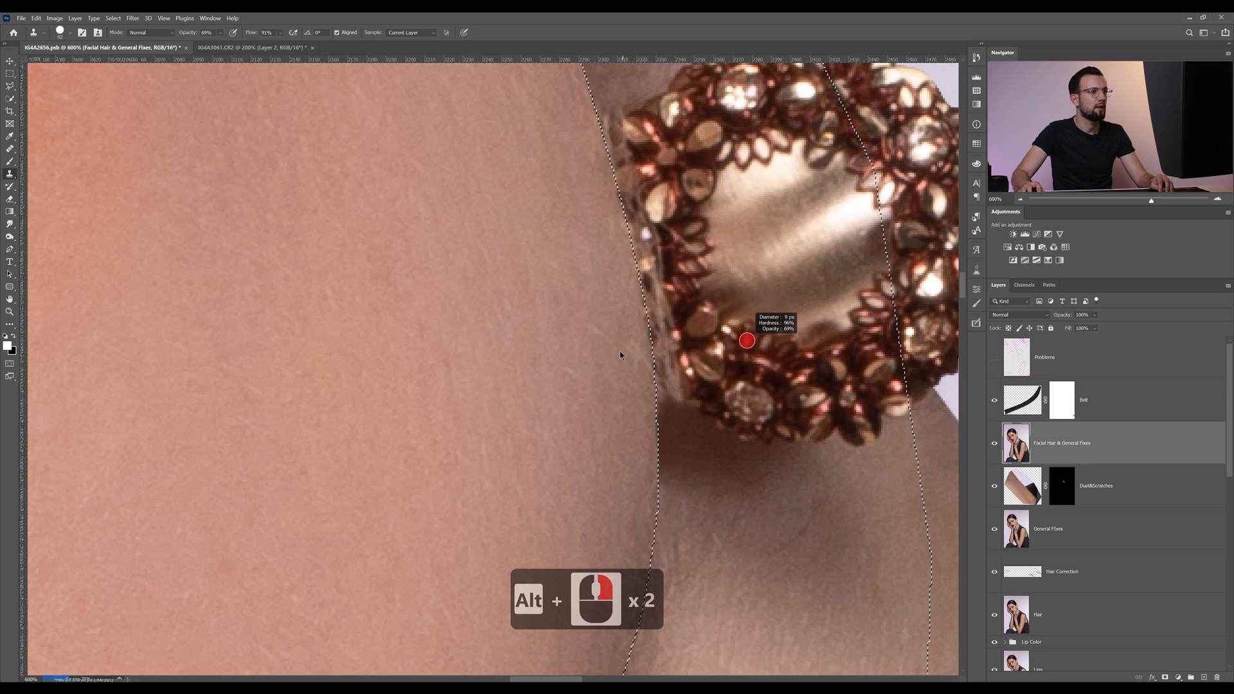
{"action": "left_click", "coordinate": [215, 99]}
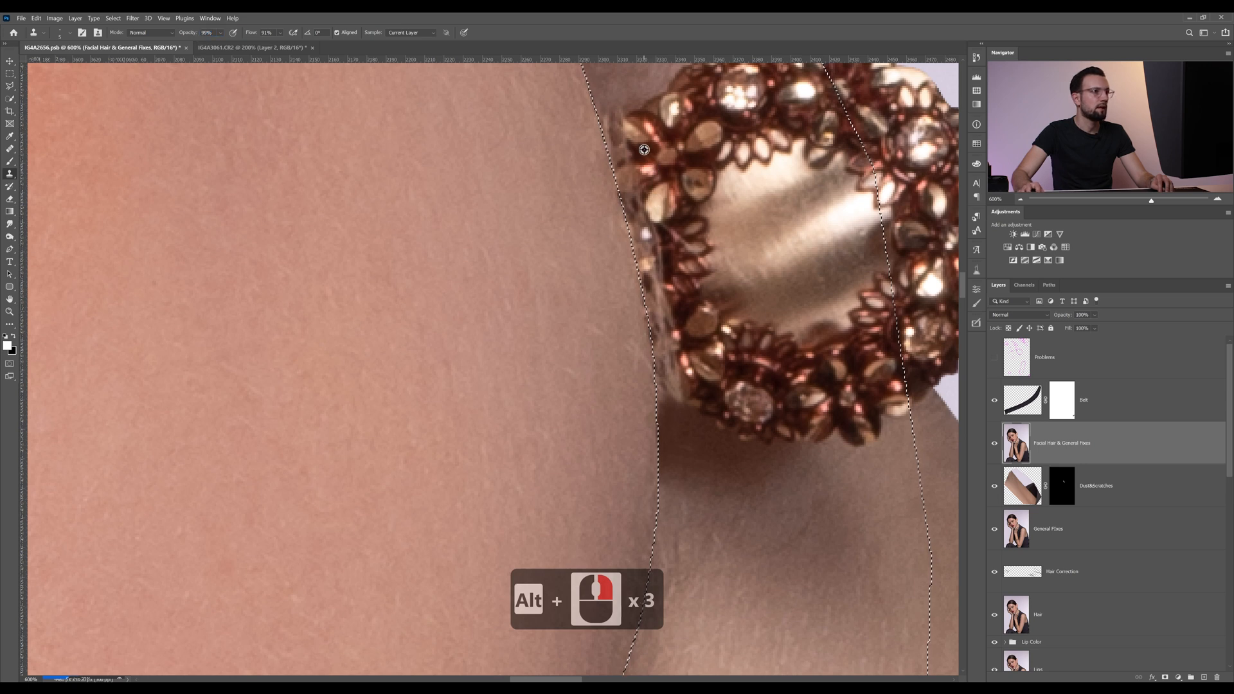
{"action": "left_click", "coordinate": [616, 162]}
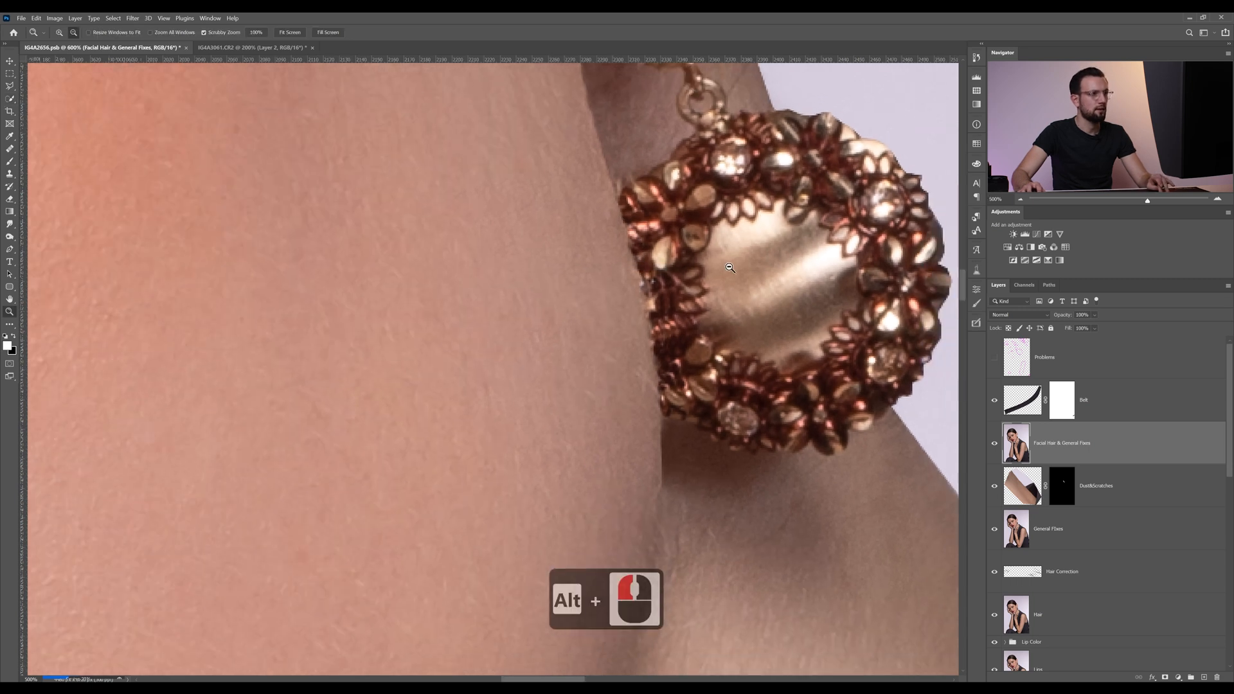
{"action": "scroll", "scroll_direction": "down", "scroll_amount": 3}
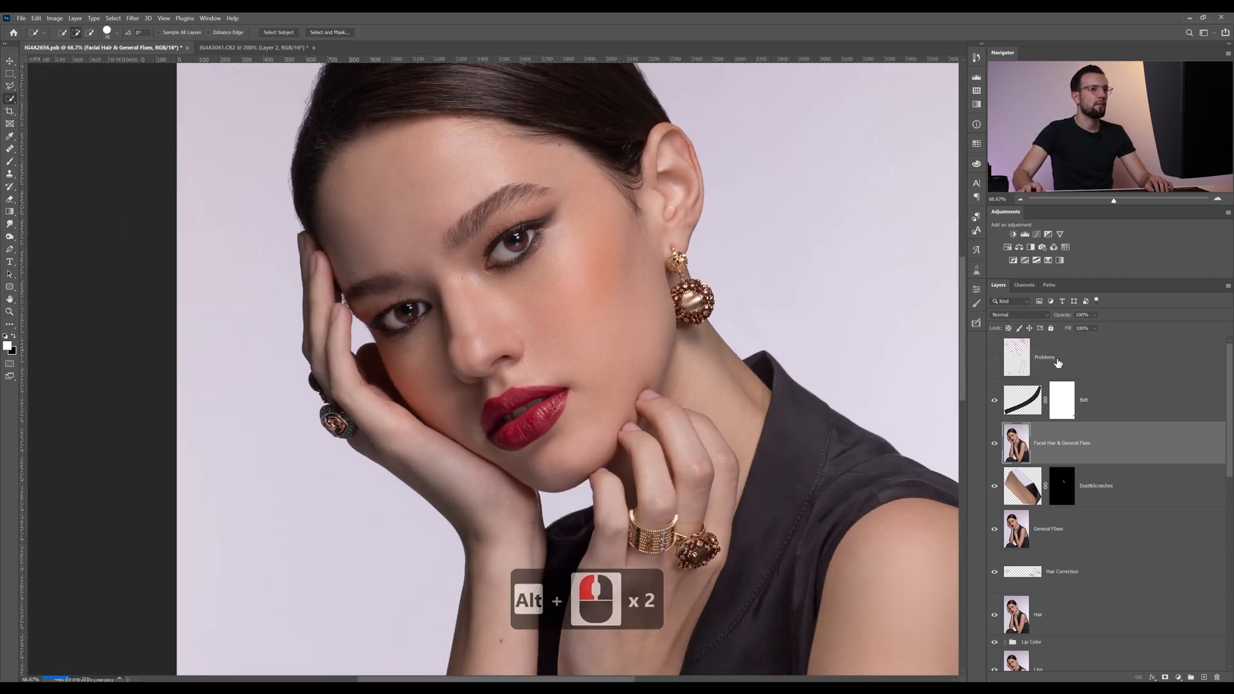
{"action": "left_click", "coordinate": [1085, 399]}
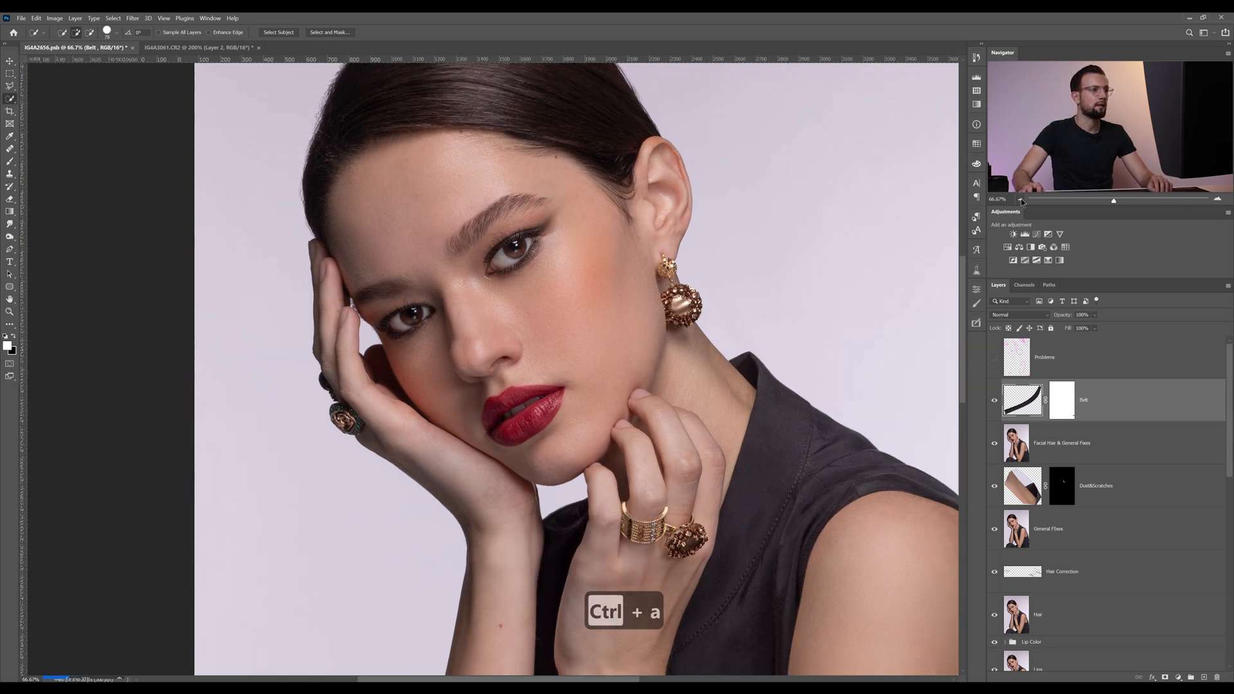
- Select the whole image for a merged copy to become the Liquify layer
{"action": "left_click", "coordinate": [36, 18]}
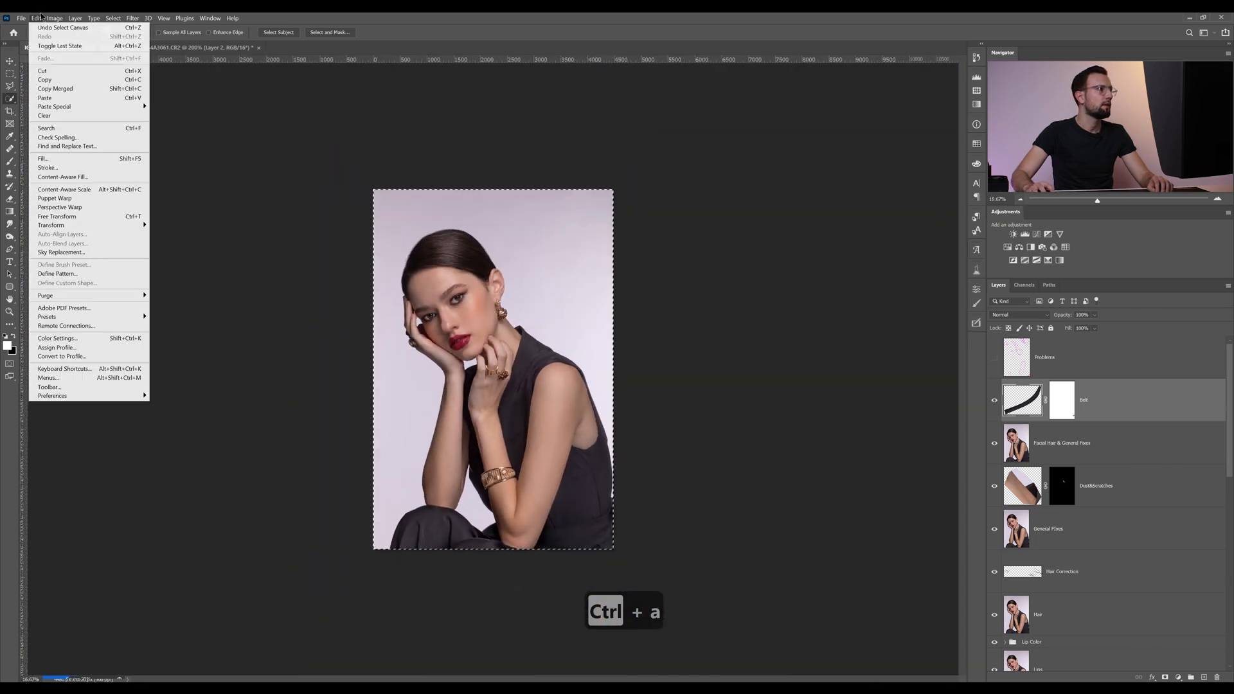
{"action": "key", "text": "ctrl+a"}
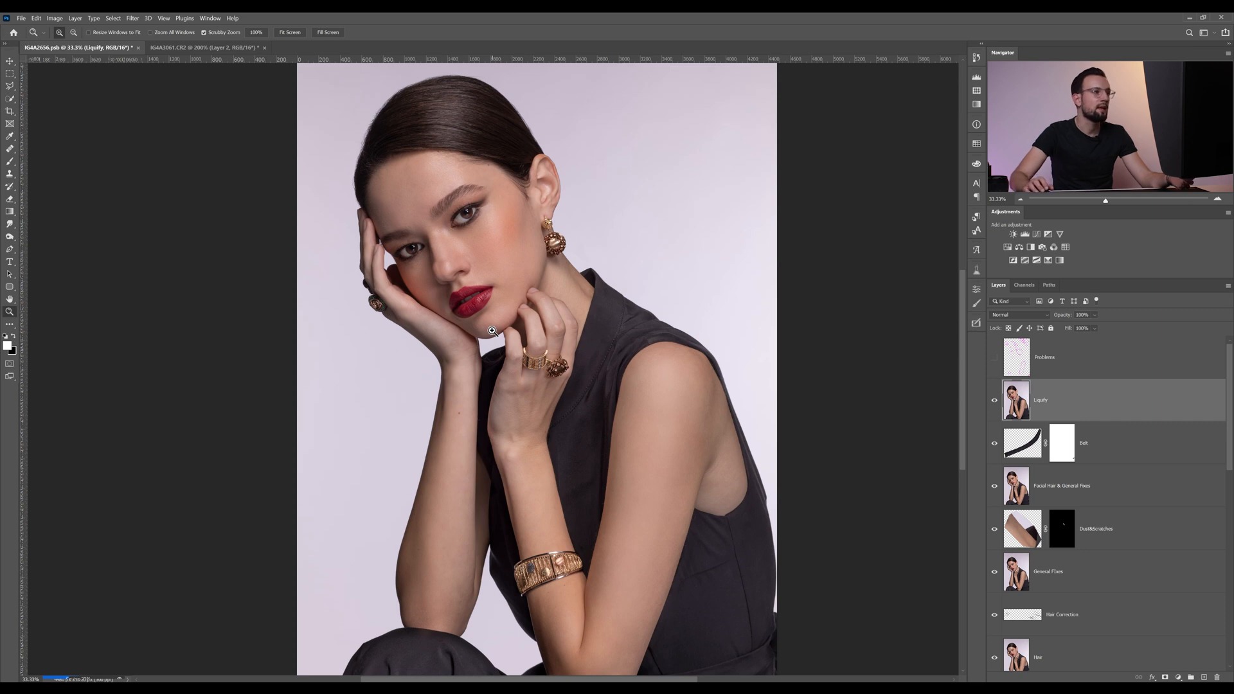
{"action": "mouse_move", "coordinate": [489, 277]}
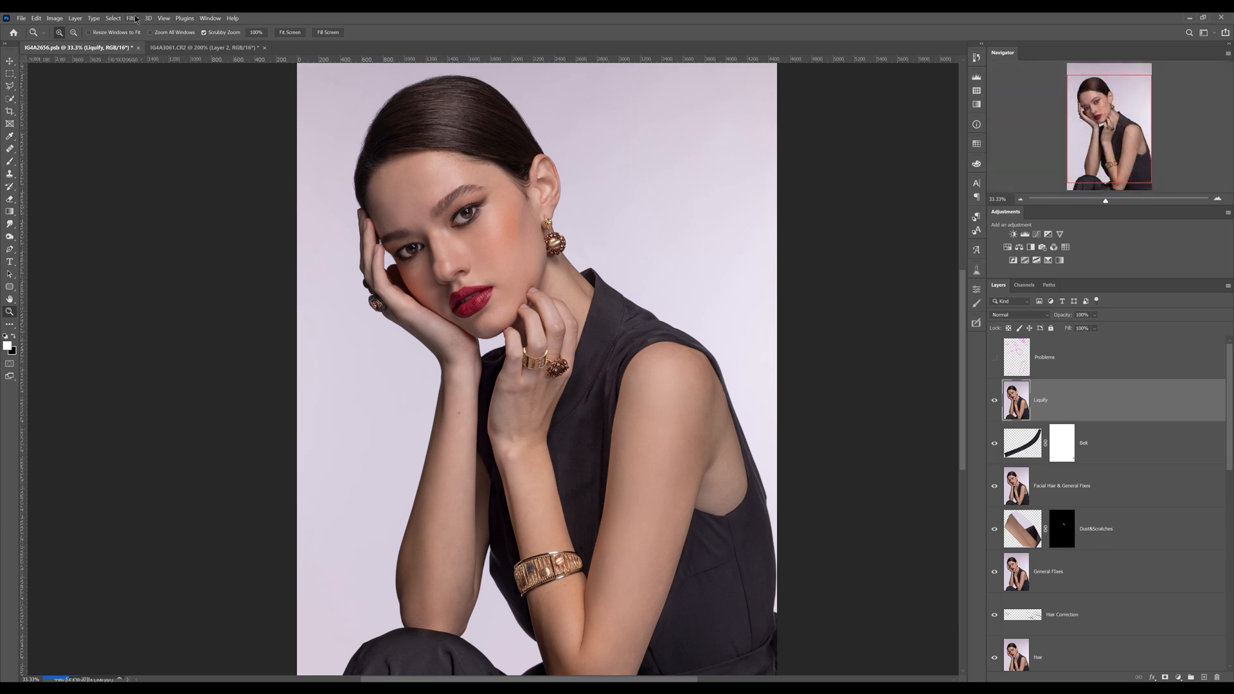
- Launch the Liquify filter on the merged Liquify layer from the Filter menu
{"action": "left_click", "coordinate": [131, 18]}
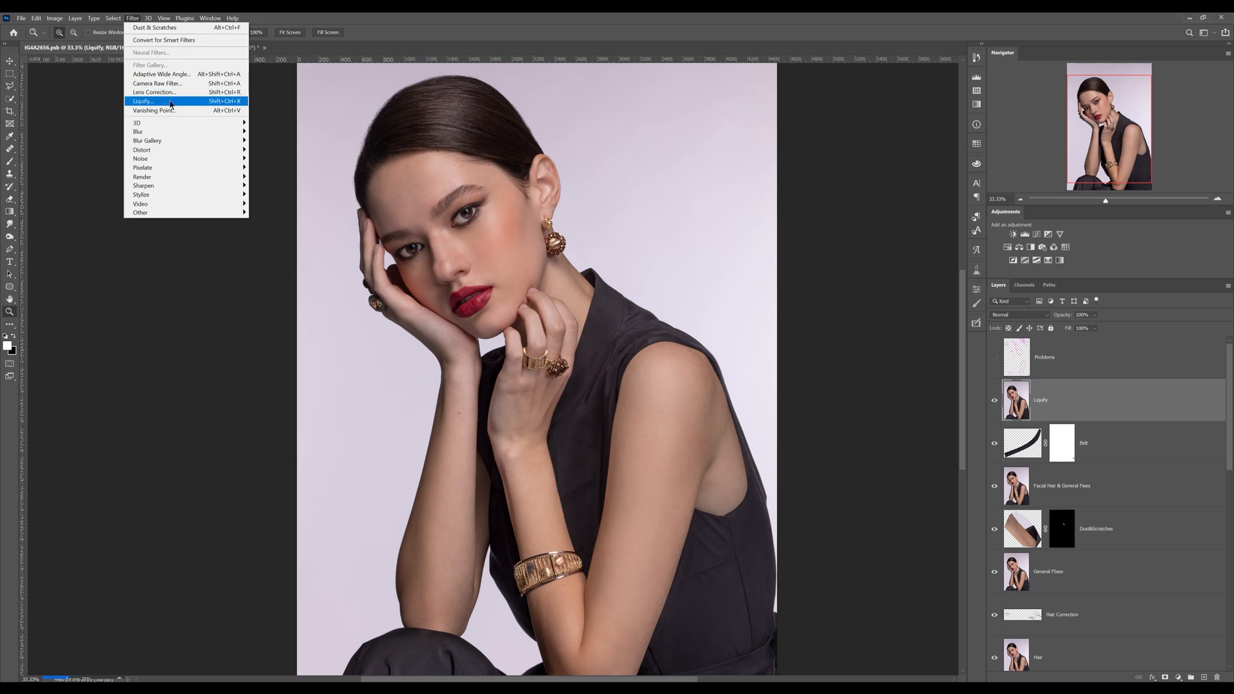
{"action": "left_click", "coordinate": [142, 100]}
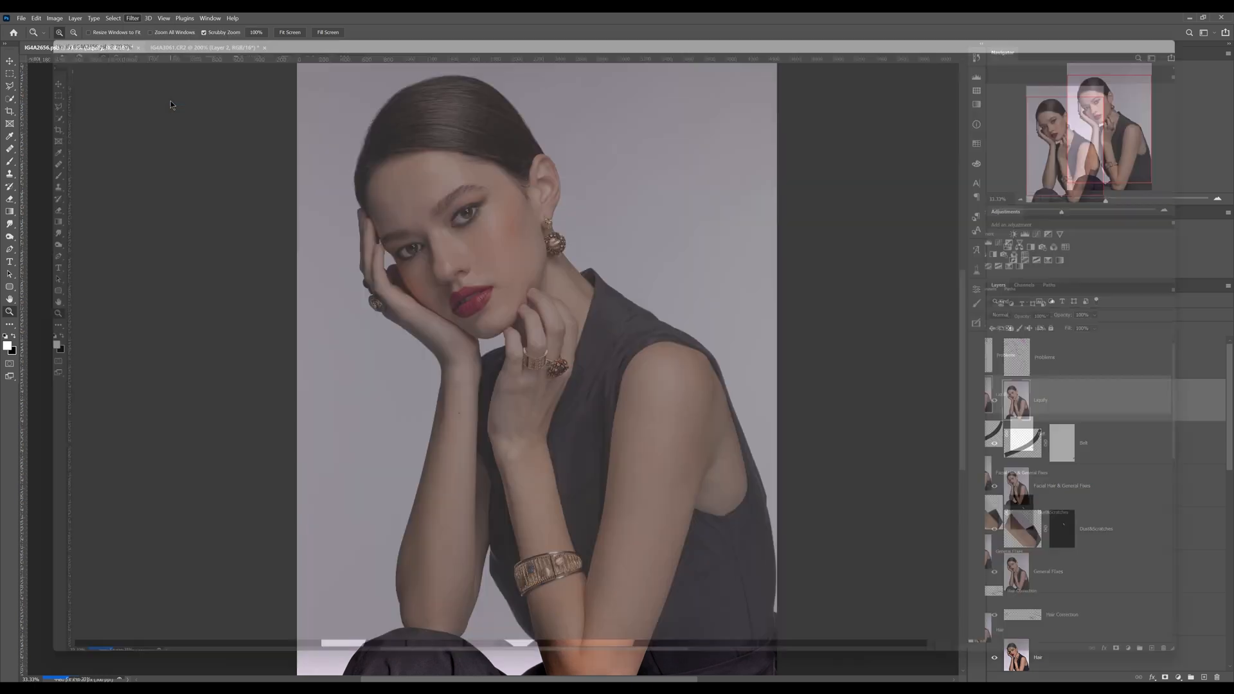
{"action": "left_click", "coordinate": [131, 18]}
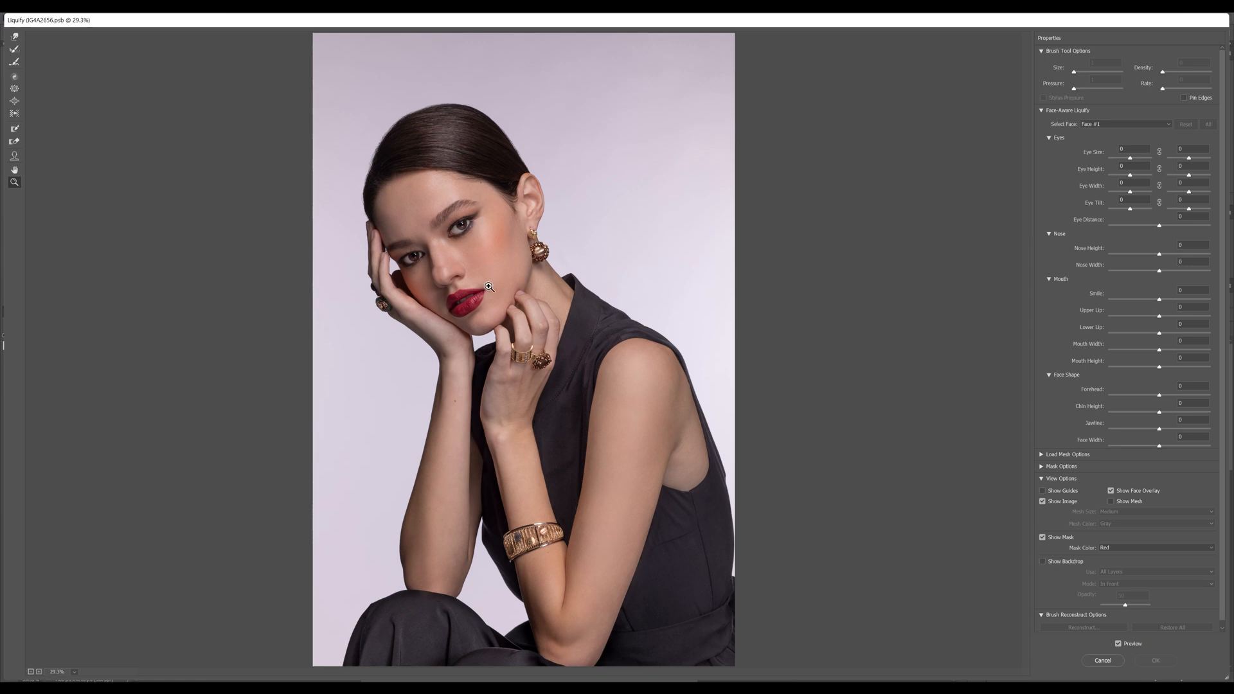
{"action": "mouse_move", "coordinate": [478, 271]}
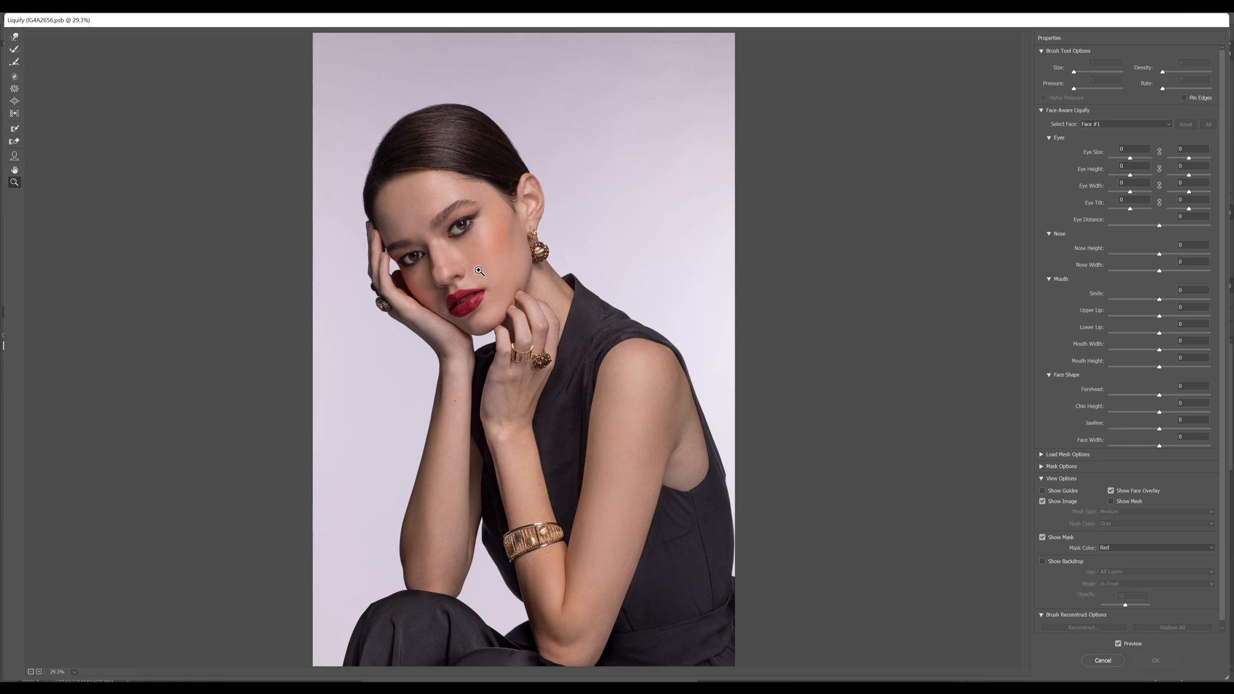
{"action": "mouse_move", "coordinate": [561, 285]}
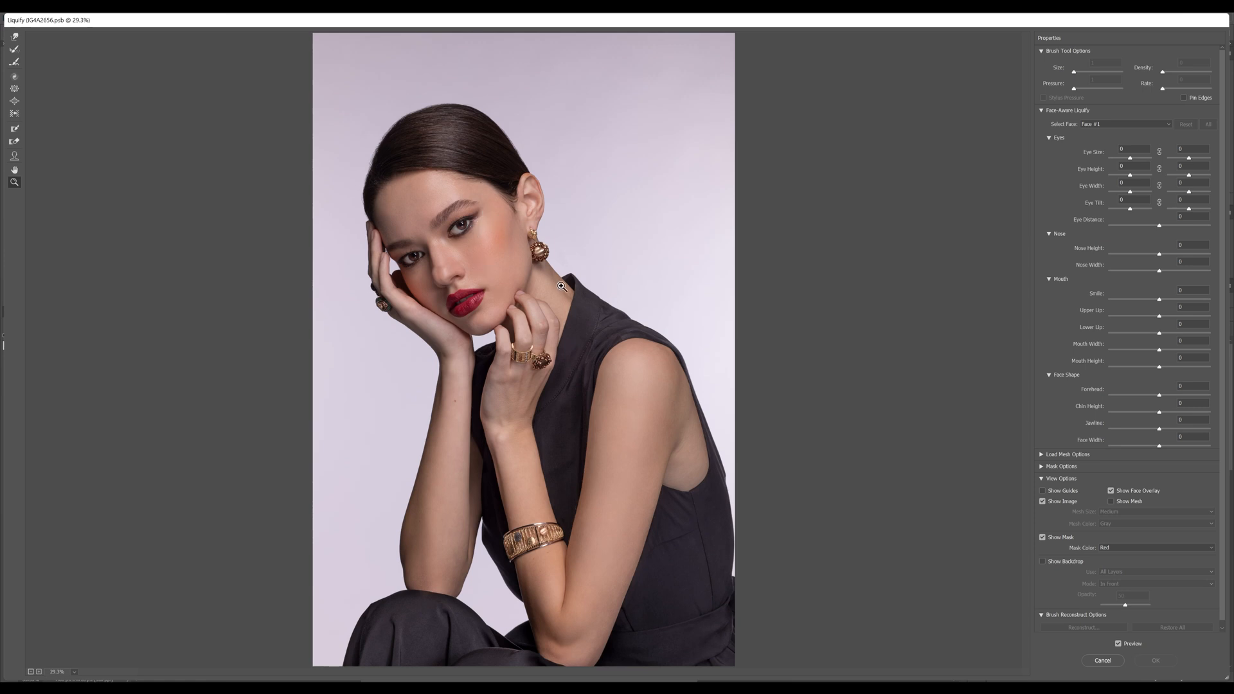
{"action": "mouse_move", "coordinate": [633, 368]}
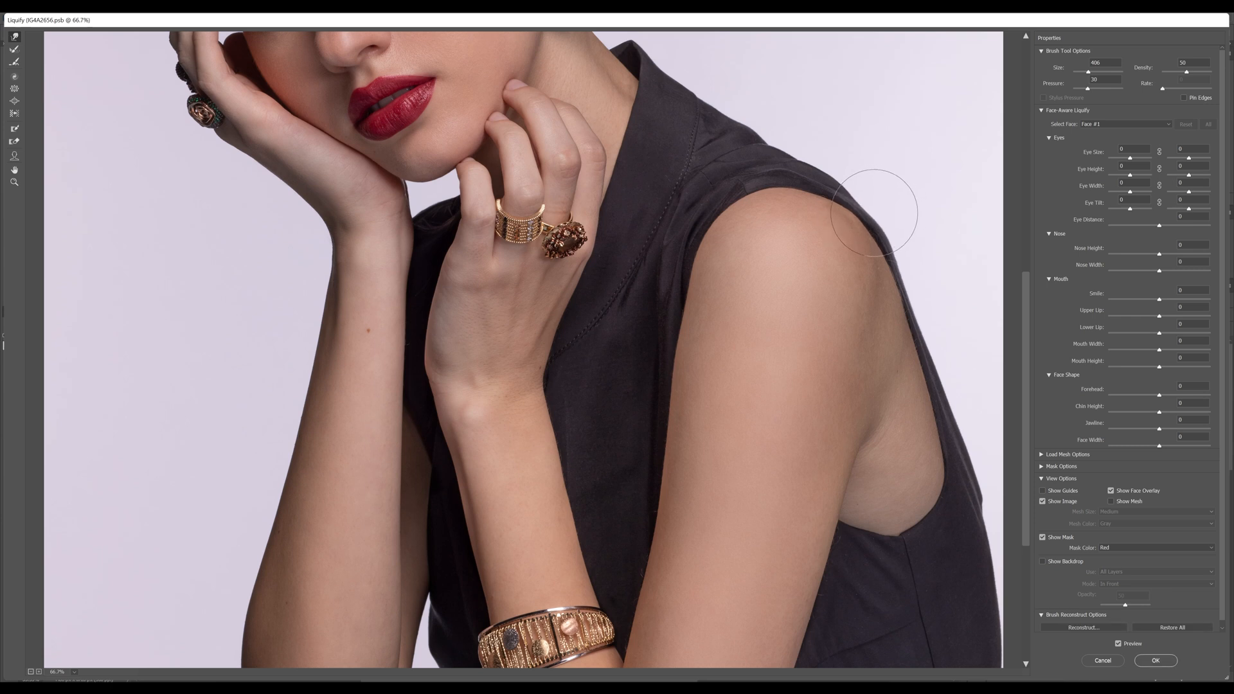
{"action": "mouse_move", "coordinate": [861, 163]}
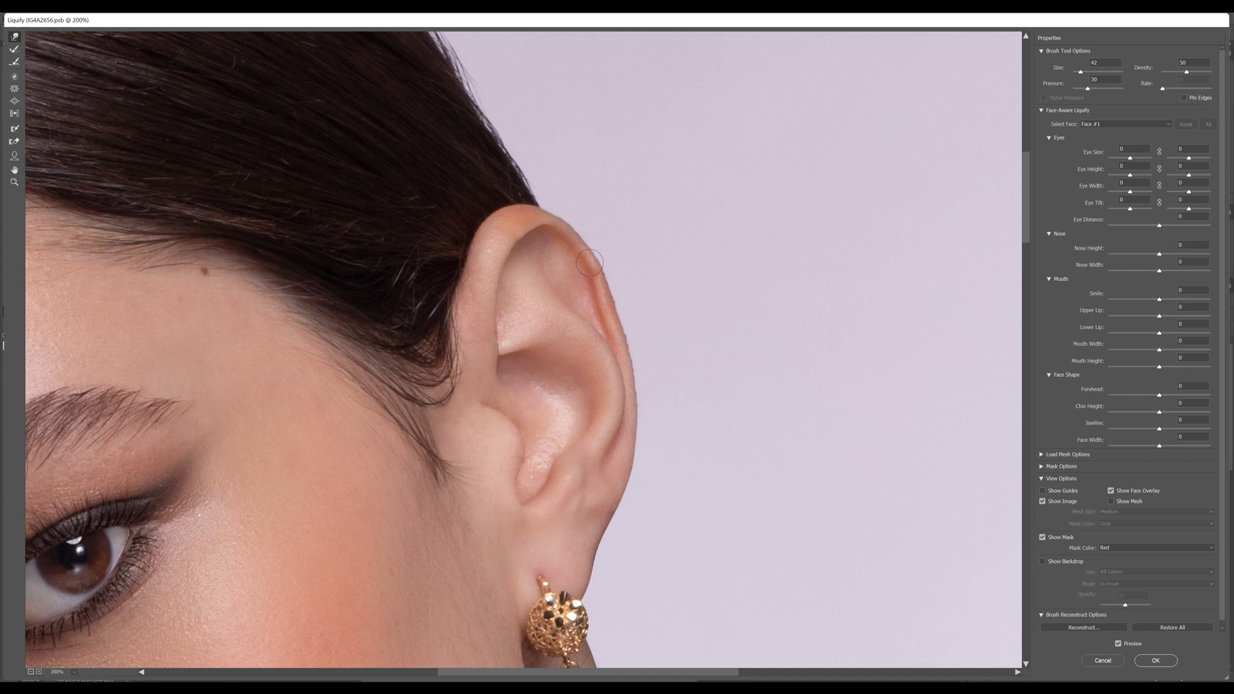
{"action": "mouse_move", "coordinate": [602, 257]}
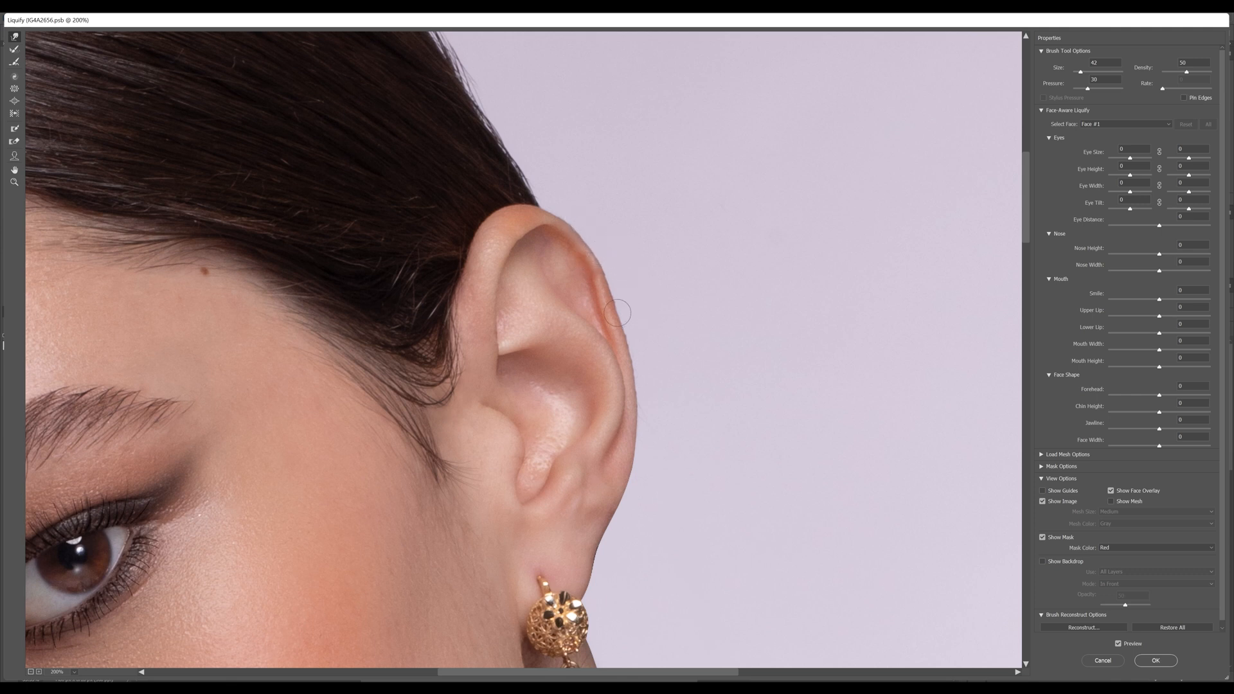
{"action": "mouse_move", "coordinate": [811, 146]}
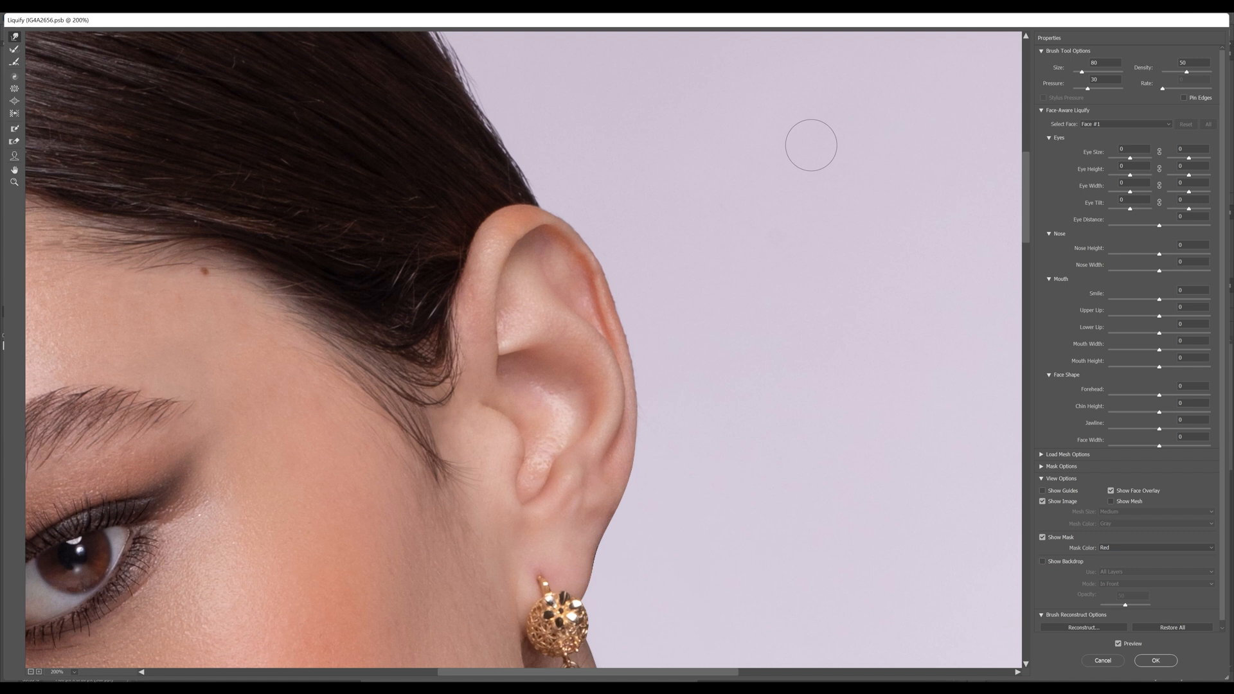
{"action": "mouse_move", "coordinate": [784, 166]}
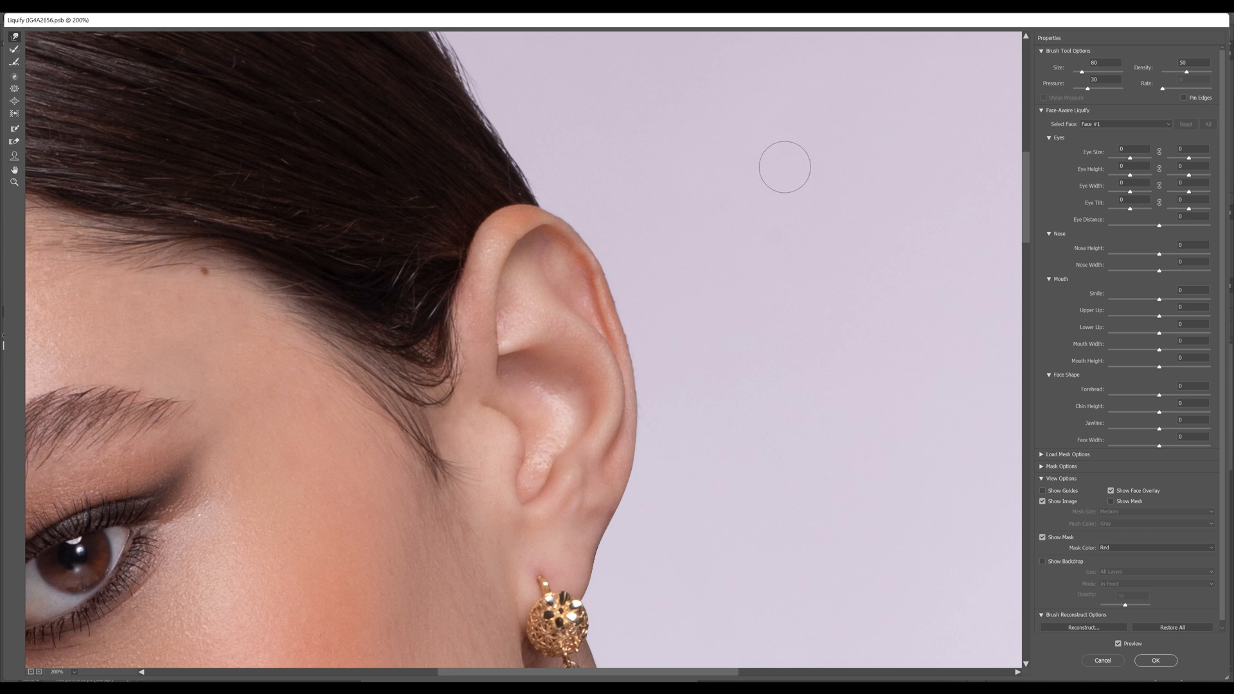
{"action": "mouse_move", "coordinate": [609, 280]}
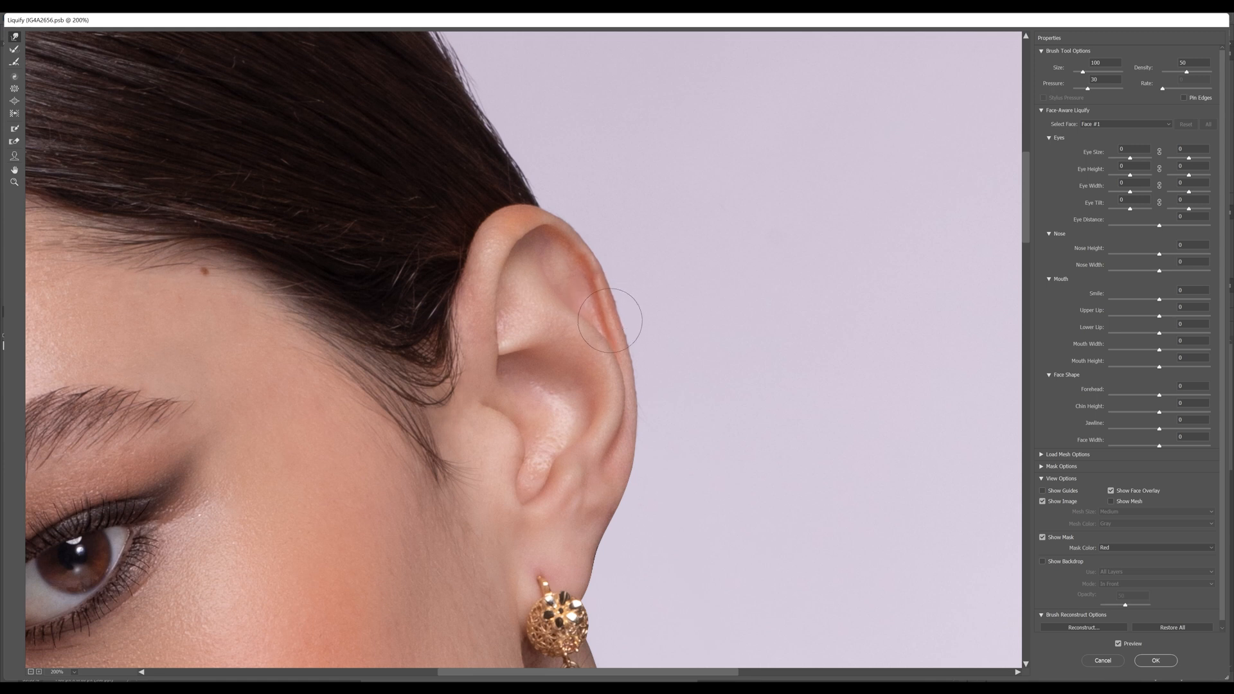
- Push the ear's upper rim into shape and apply the ear and shoulder reshaping
{"action": "left_click_drag", "start_coordinate": [609, 322], "coordinate": [612, 260]}
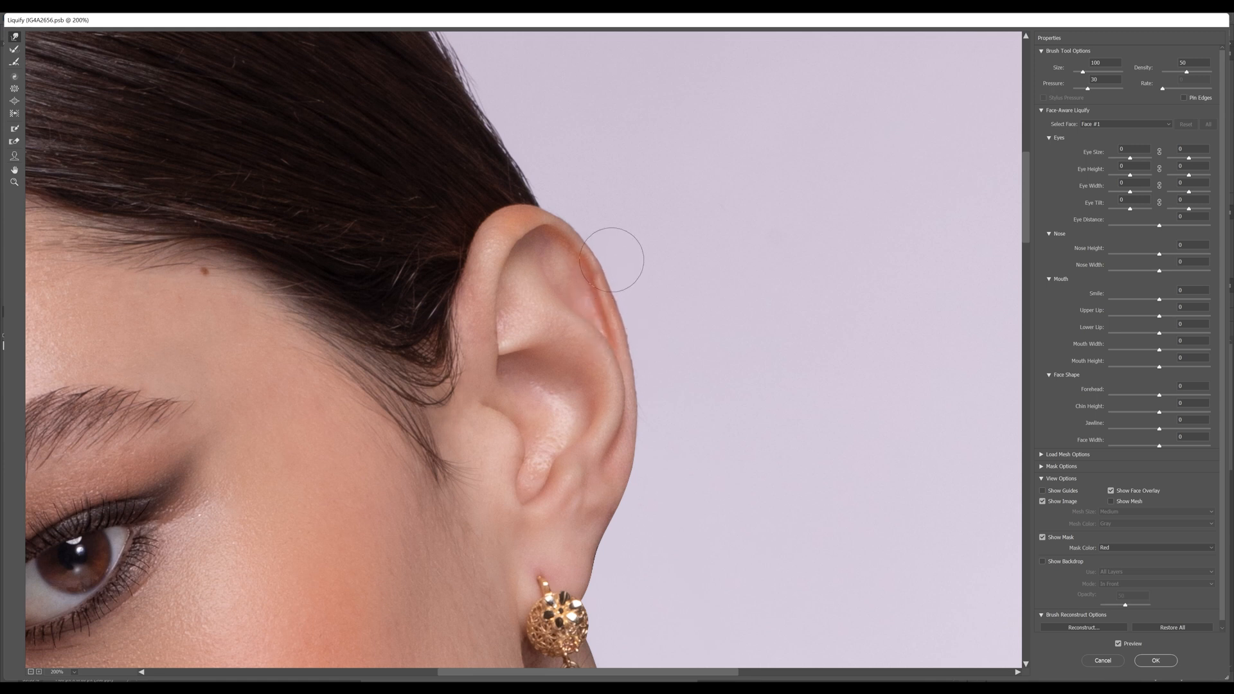
{"action": "mouse_move", "coordinate": [692, 352]}
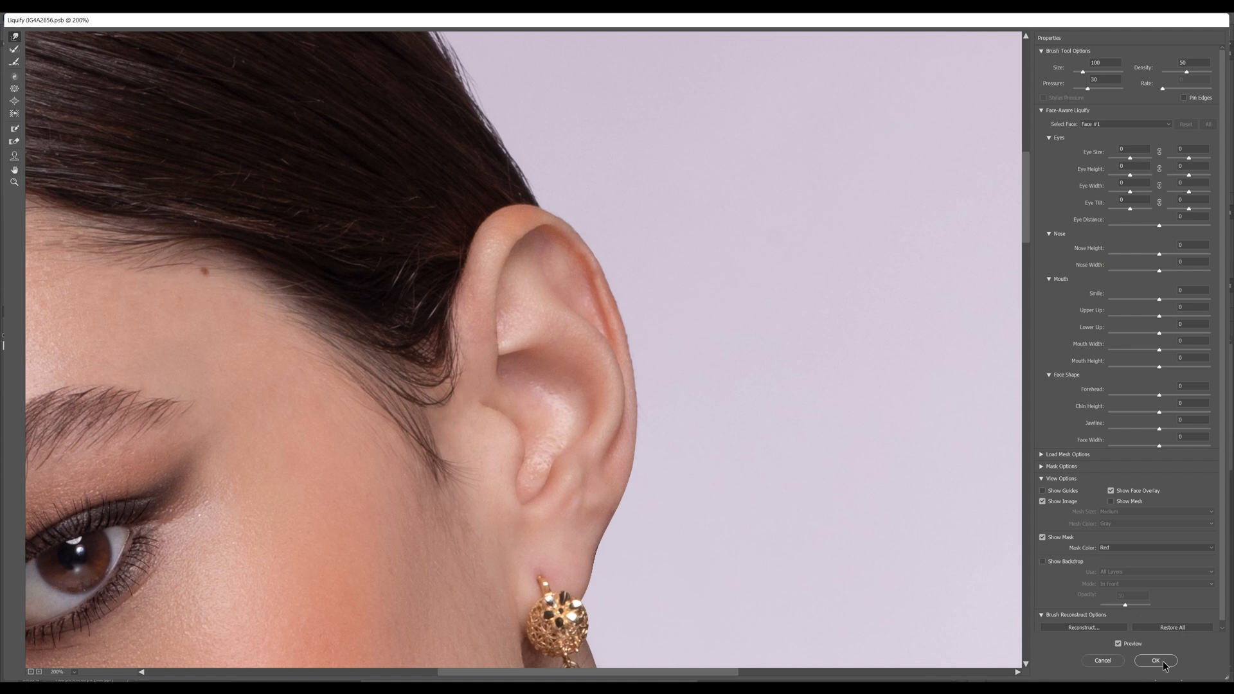
{"action": "left_click", "coordinate": [1155, 661]}
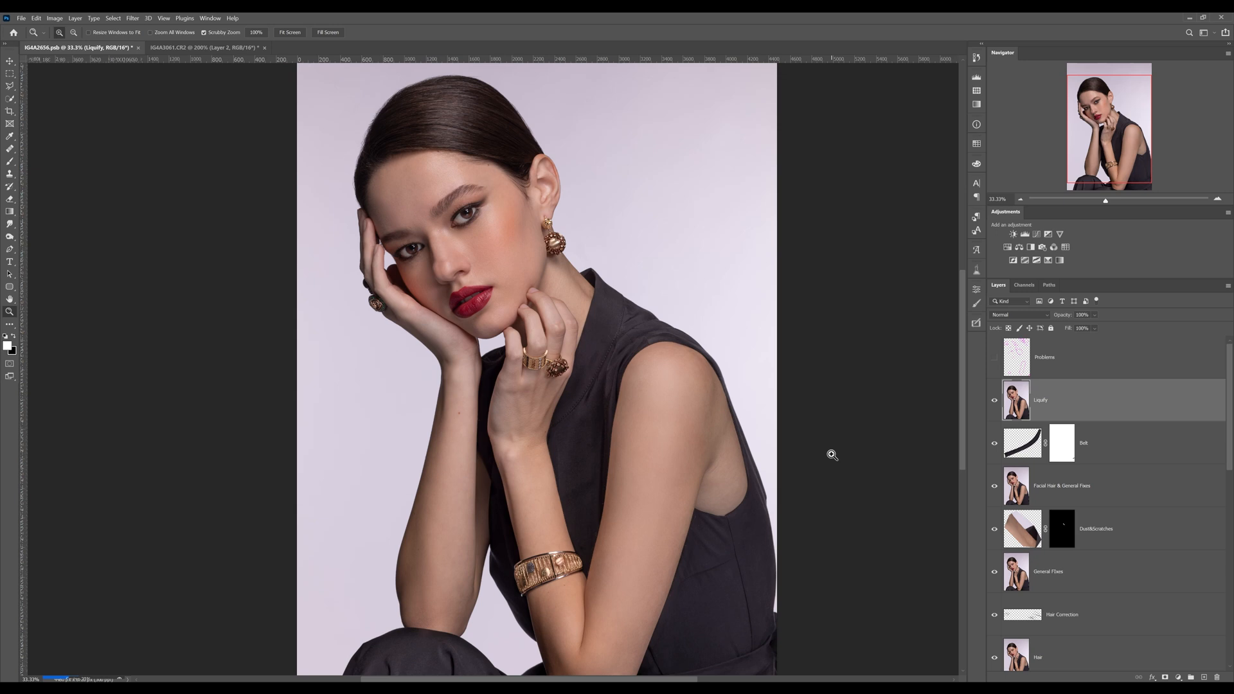
- Reopen the Filter menu to run Liquify again on the Liquify layer
{"action": "left_click", "coordinate": [131, 17]}
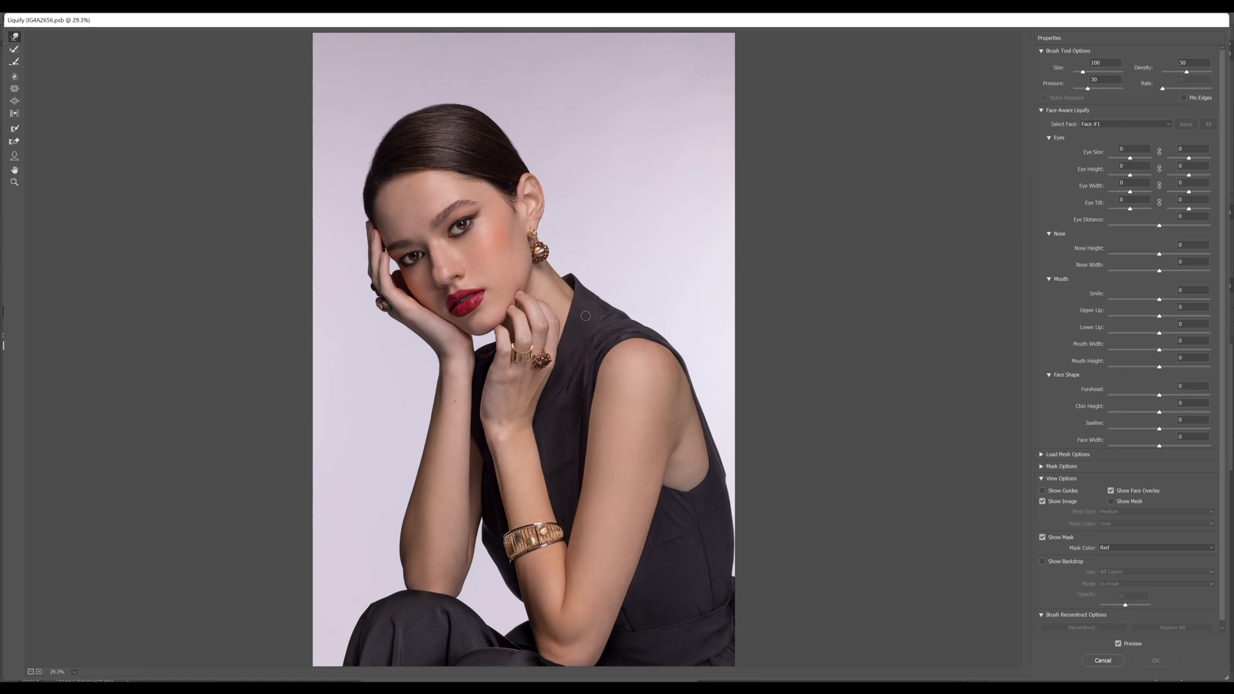
{"action": "mouse_move", "coordinate": [617, 335]}
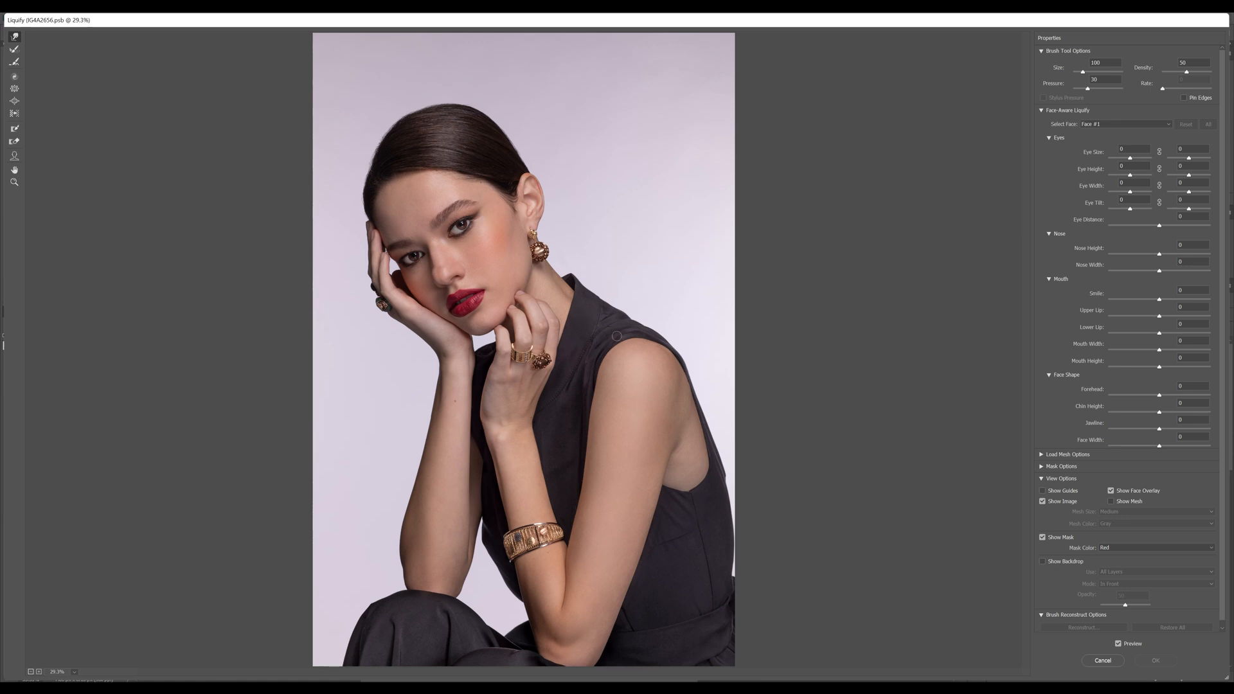
{"action": "mouse_move", "coordinate": [581, 317]}
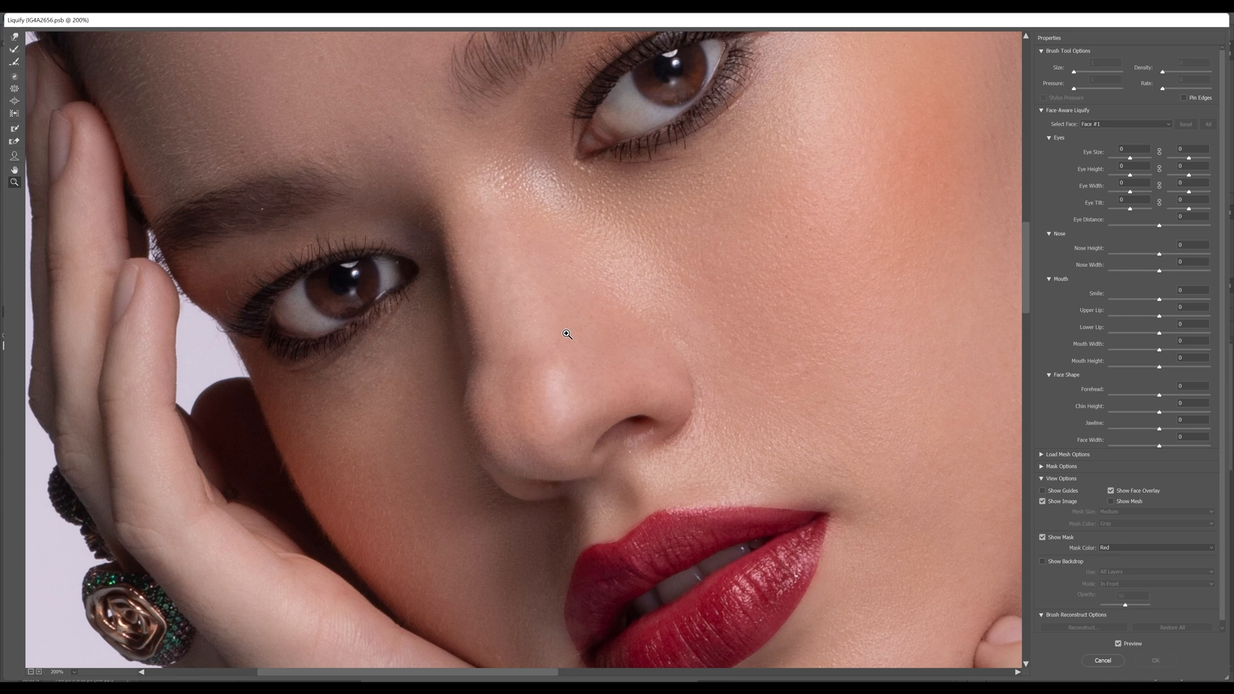
{"action": "mouse_move", "coordinate": [492, 374]}
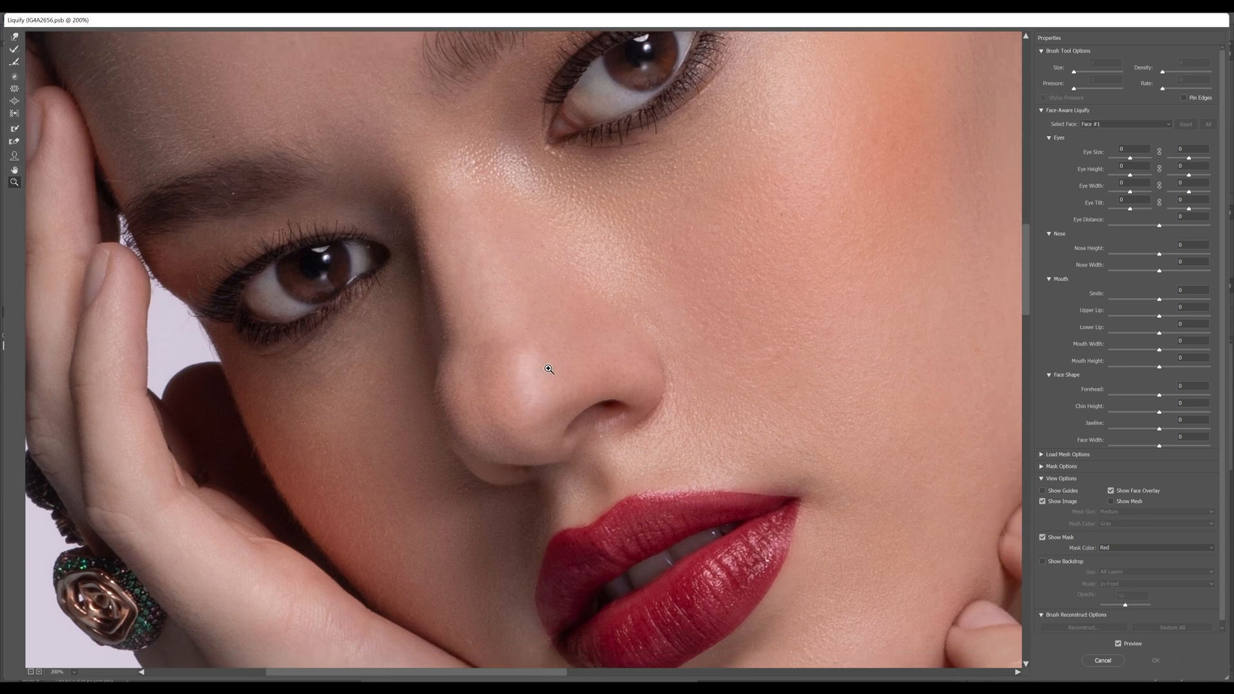
{"action": "mouse_move", "coordinate": [16, 39]}
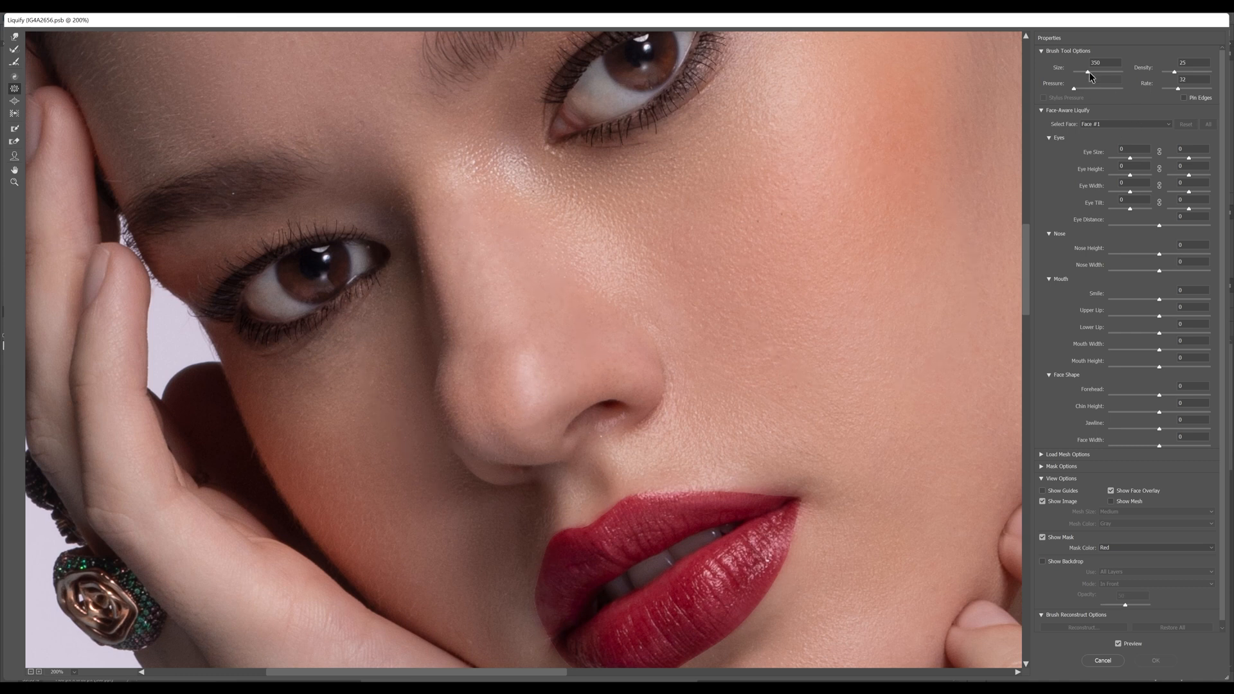
- Enlarge the Forward Warp brush, warp the nose sides and apply the reshaping
{"action": "left_click_drag", "start_coordinate": [1088, 72], "coordinate": [1093, 72]}
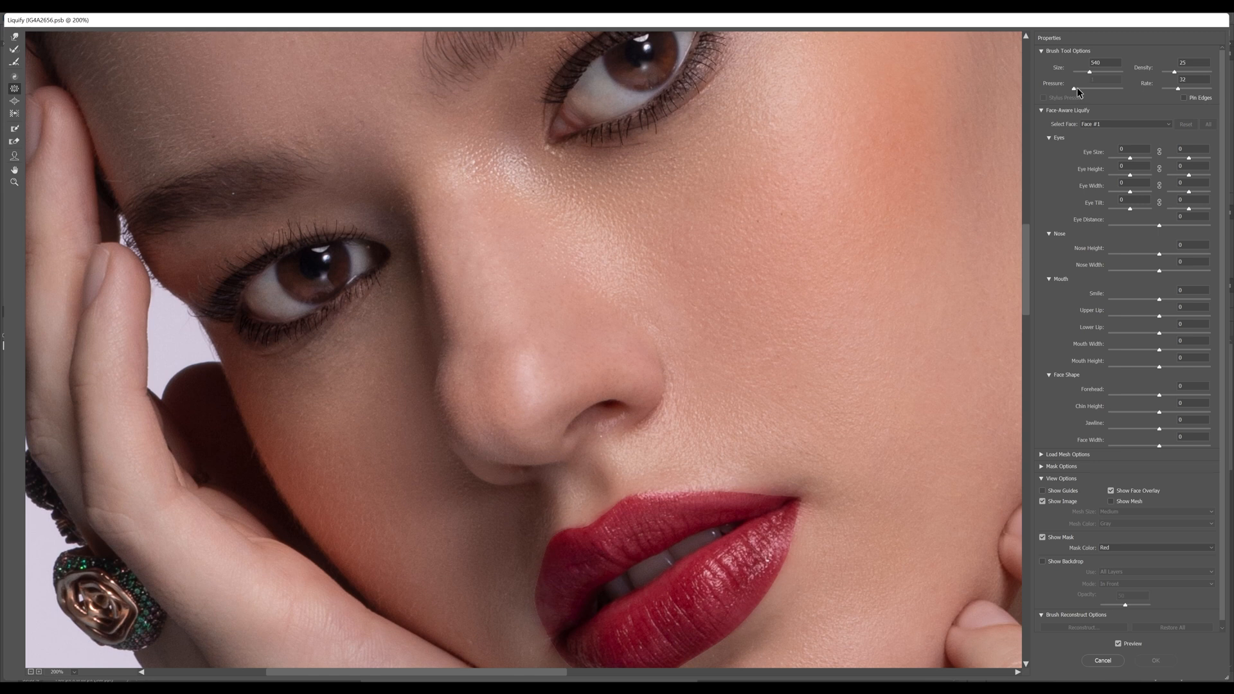
{"action": "mouse_move", "coordinate": [523, 385]}
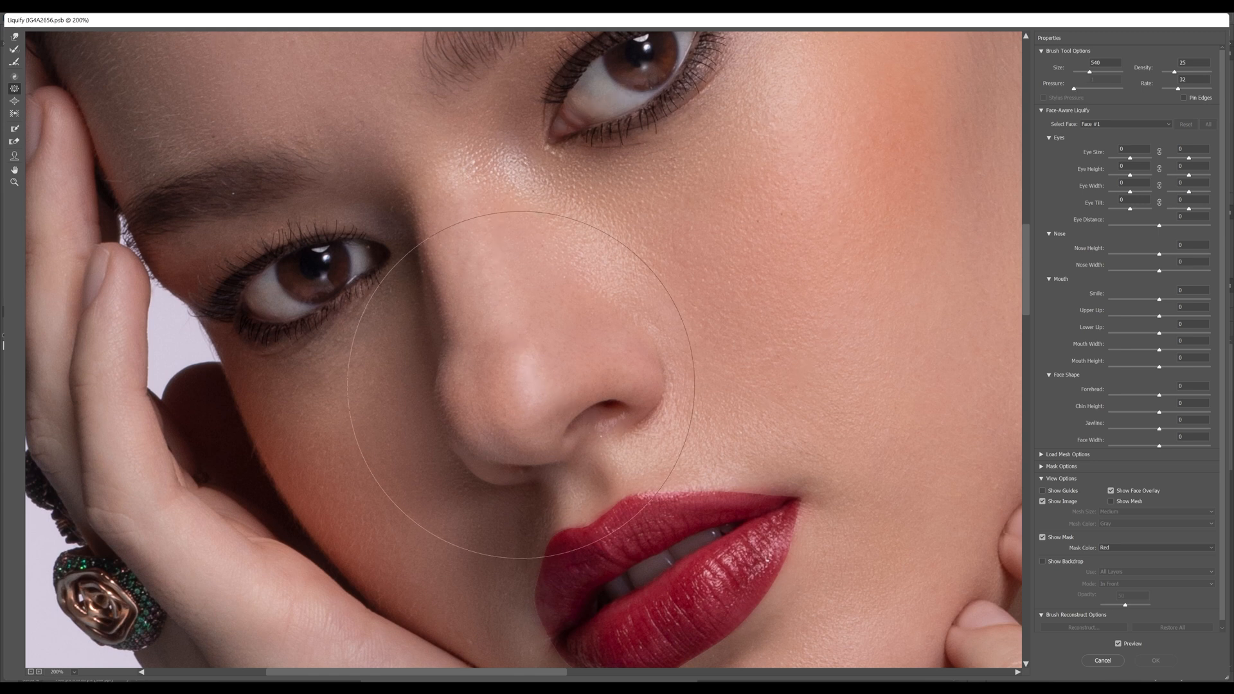
{"action": "mouse_move", "coordinate": [508, 389]}
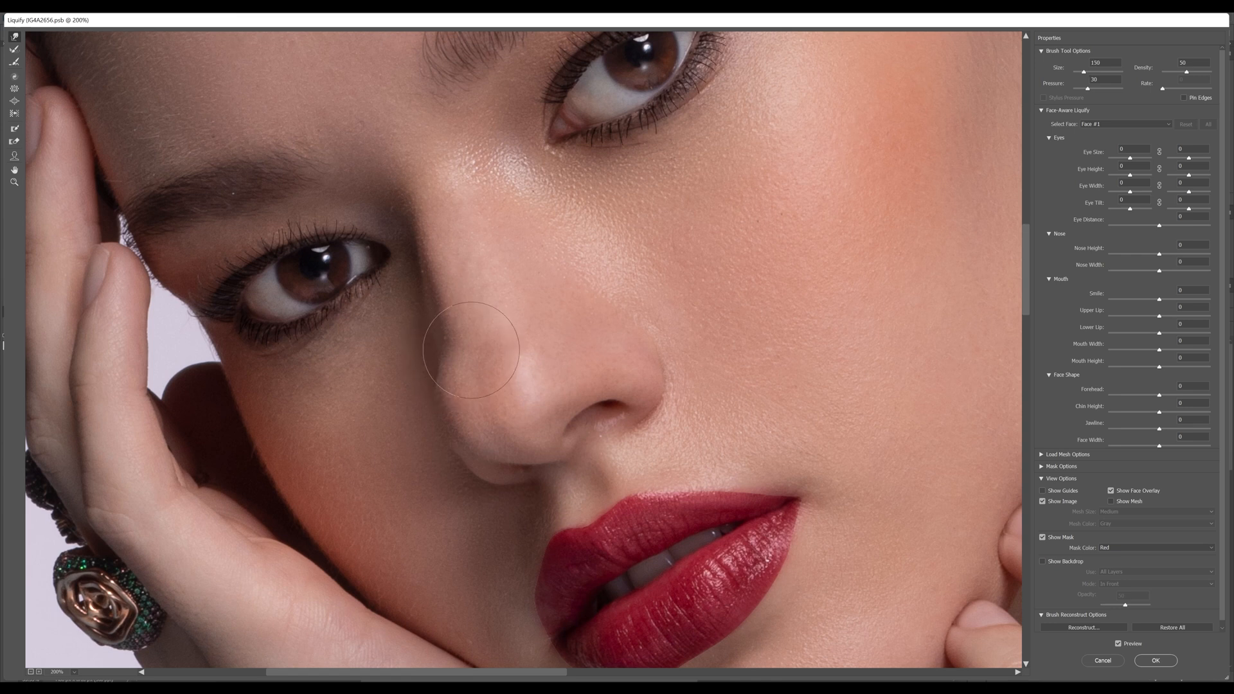
{"action": "mouse_move", "coordinate": [460, 345]}
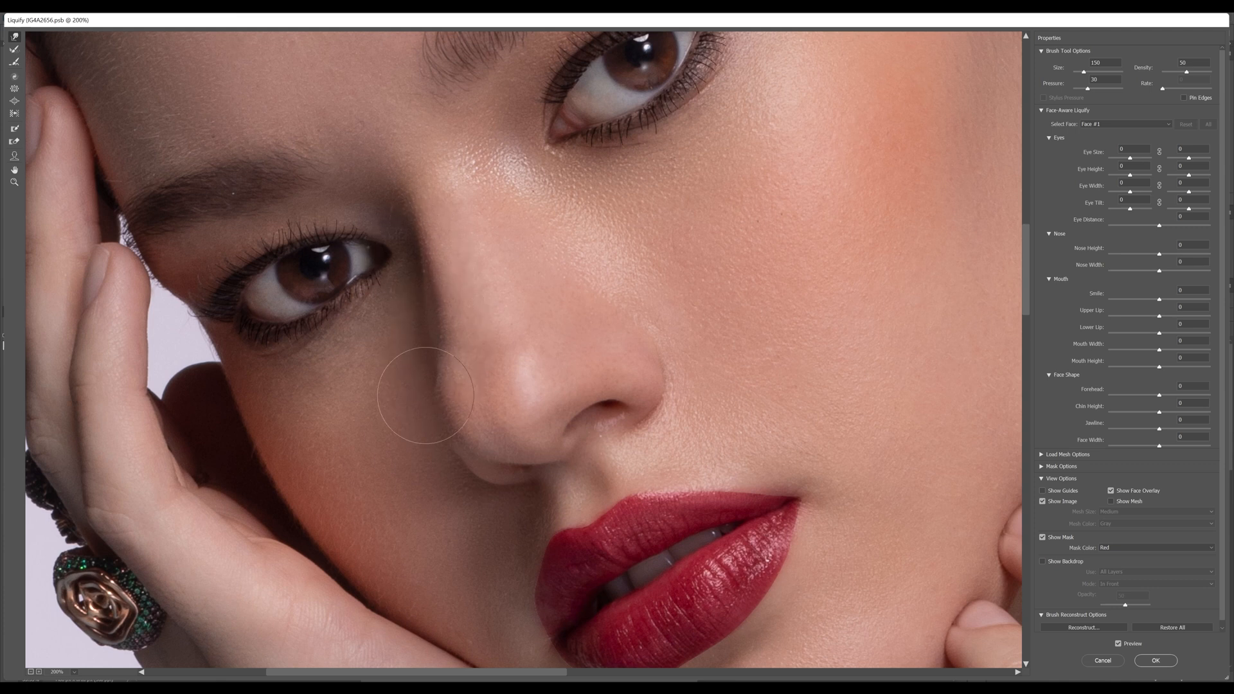
{"action": "mouse_move", "coordinate": [427, 381]}
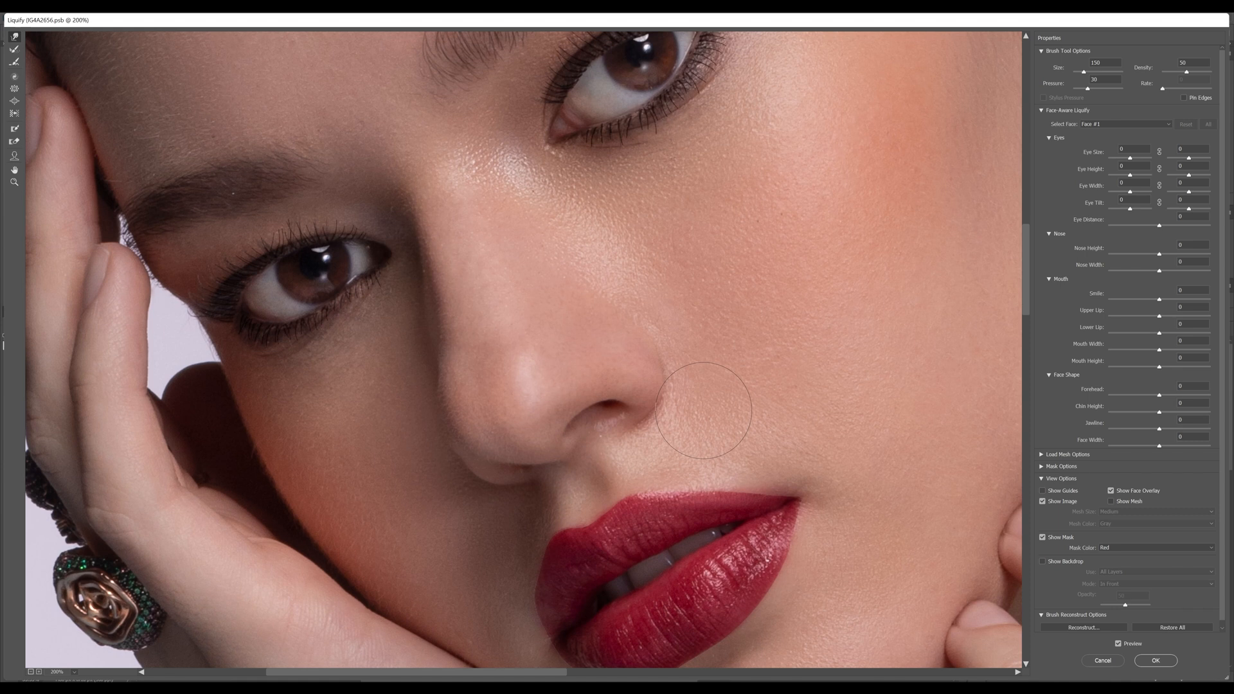
{"action": "mouse_move", "coordinate": [450, 362]}
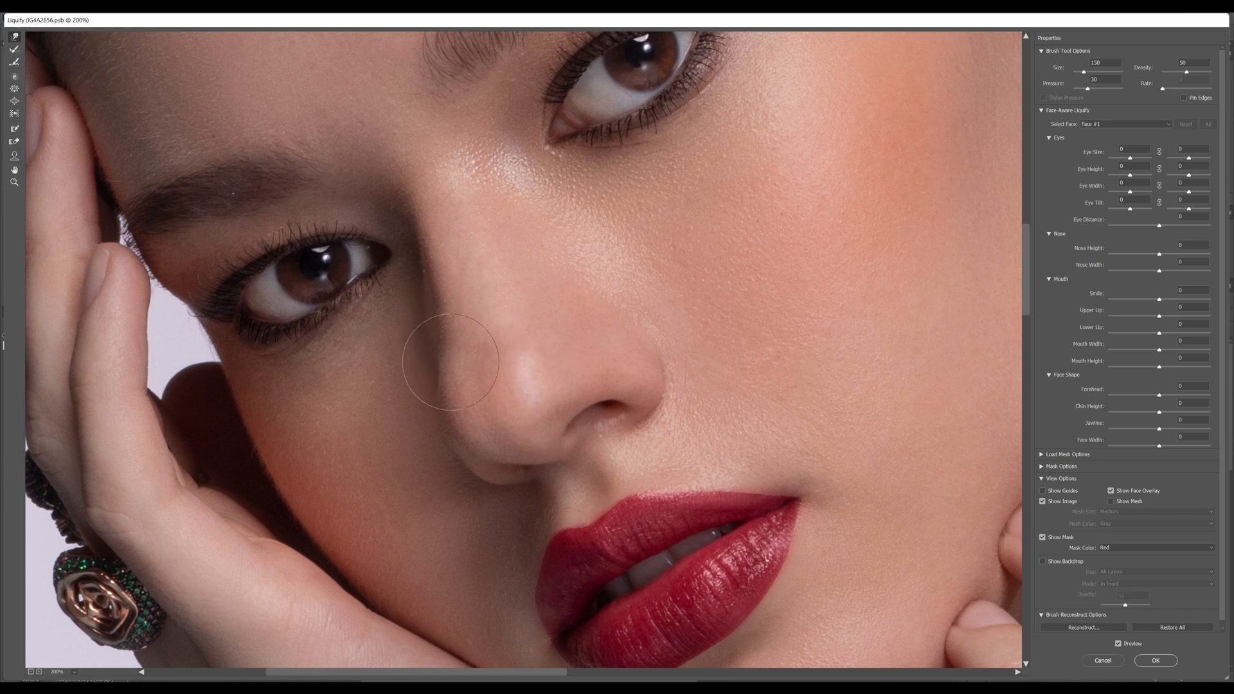
{"action": "mouse_move", "coordinate": [446, 271]}
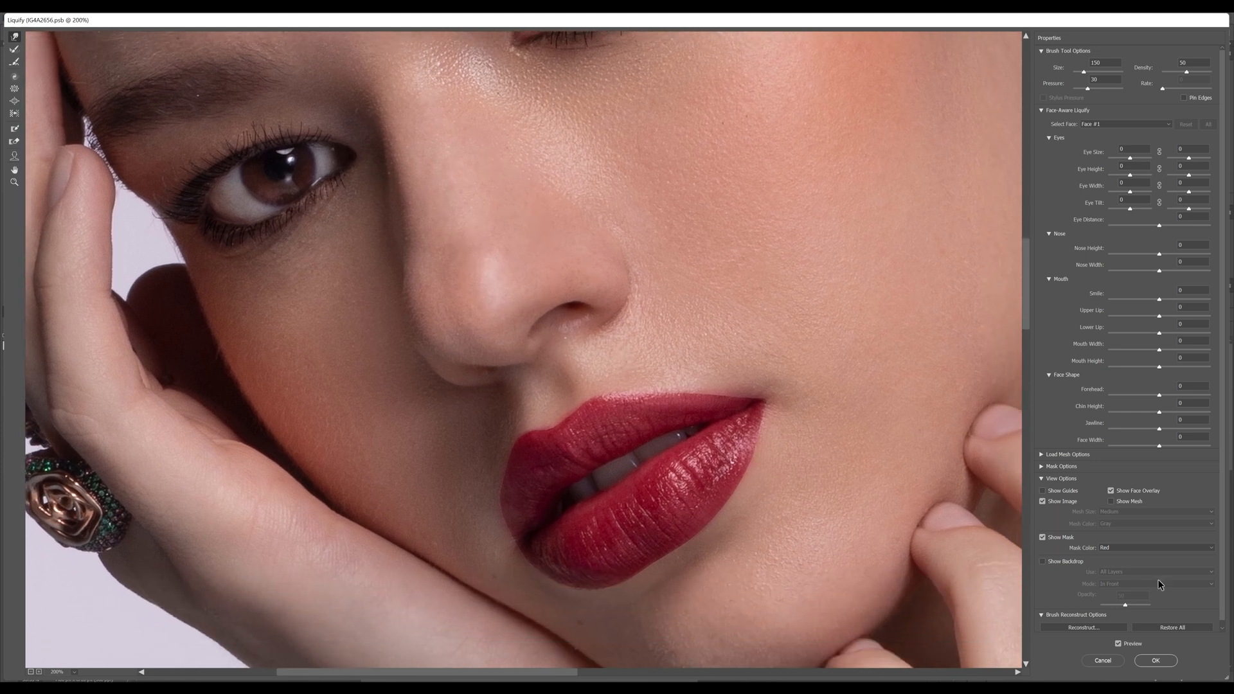
{"action": "left_click", "coordinate": [1154, 661]}
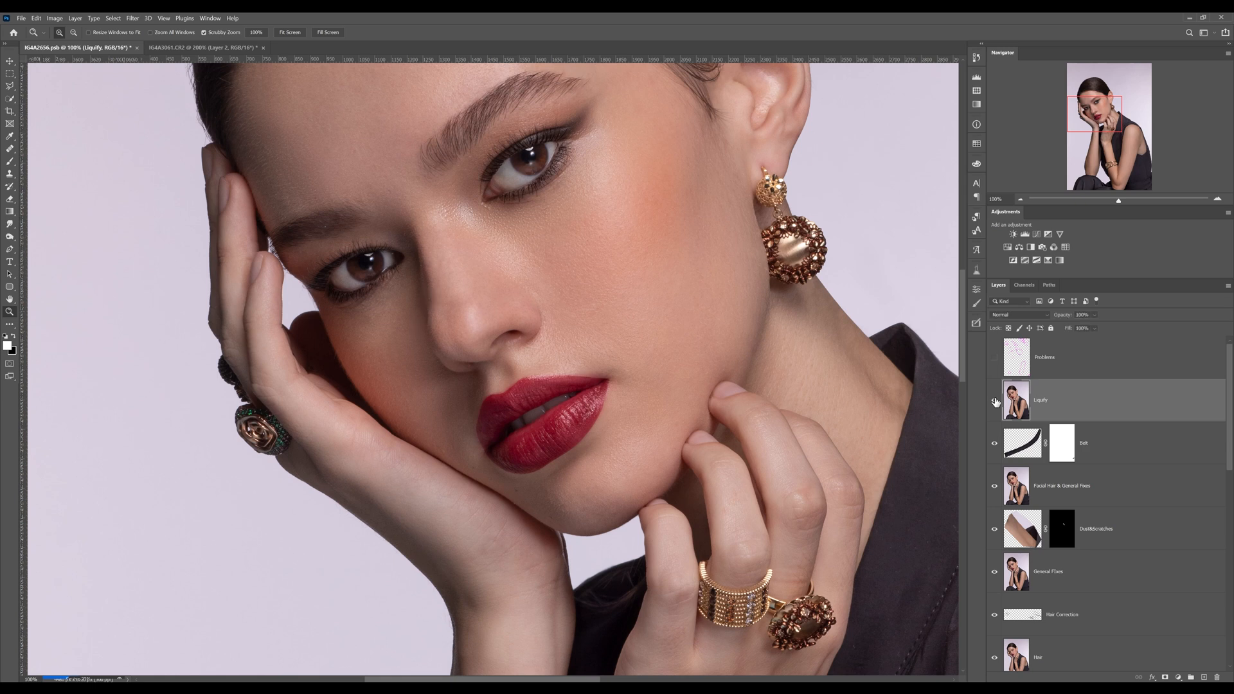
- Toggle the Liquify layer to compare the face, then head back to the Filter menu
{"action": "left_click", "coordinate": [994, 401]}
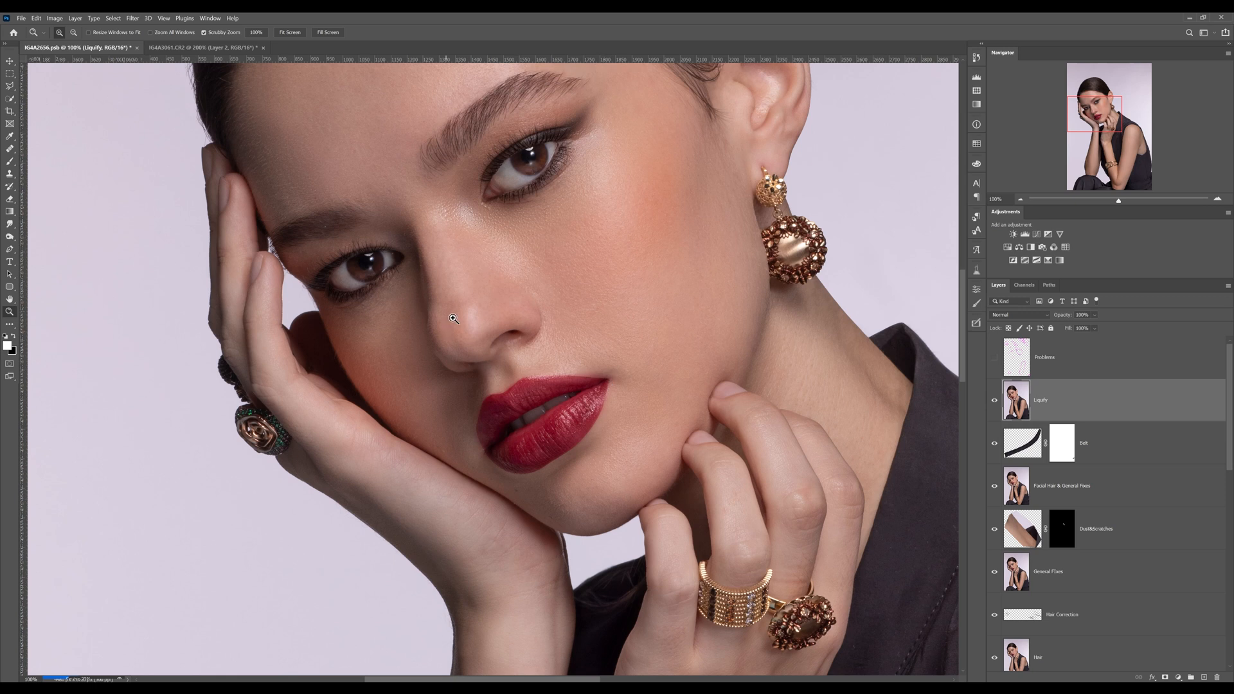
{"action": "mouse_move", "coordinate": [469, 311]}
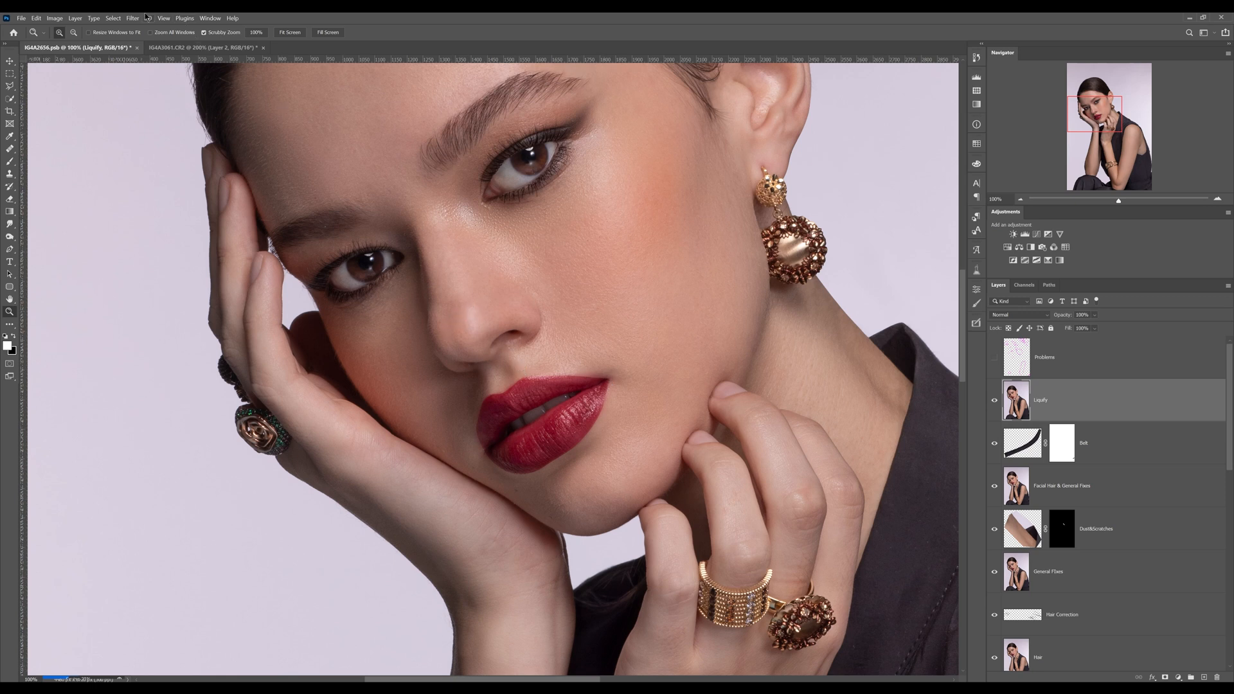
{"action": "left_click", "coordinate": [132, 18]}
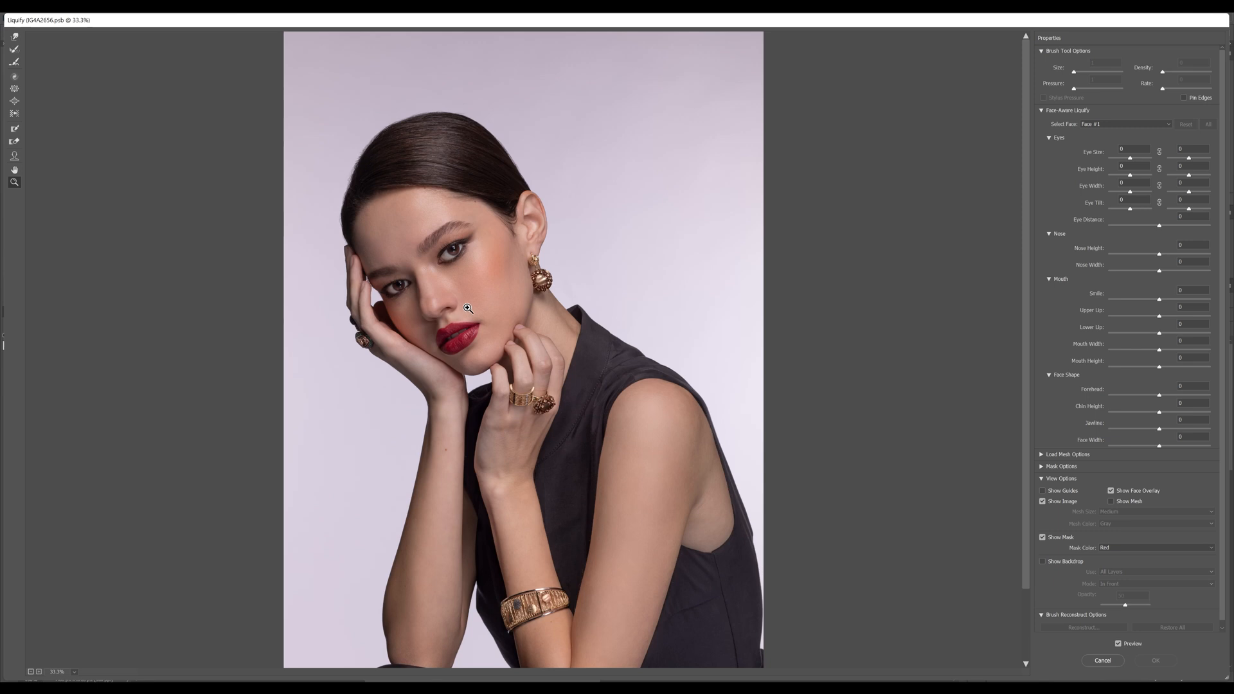
- Magnify the lips and push the upper lip contour into a smoother, fuller curve
{"action": "left_click", "coordinate": [465, 307]}
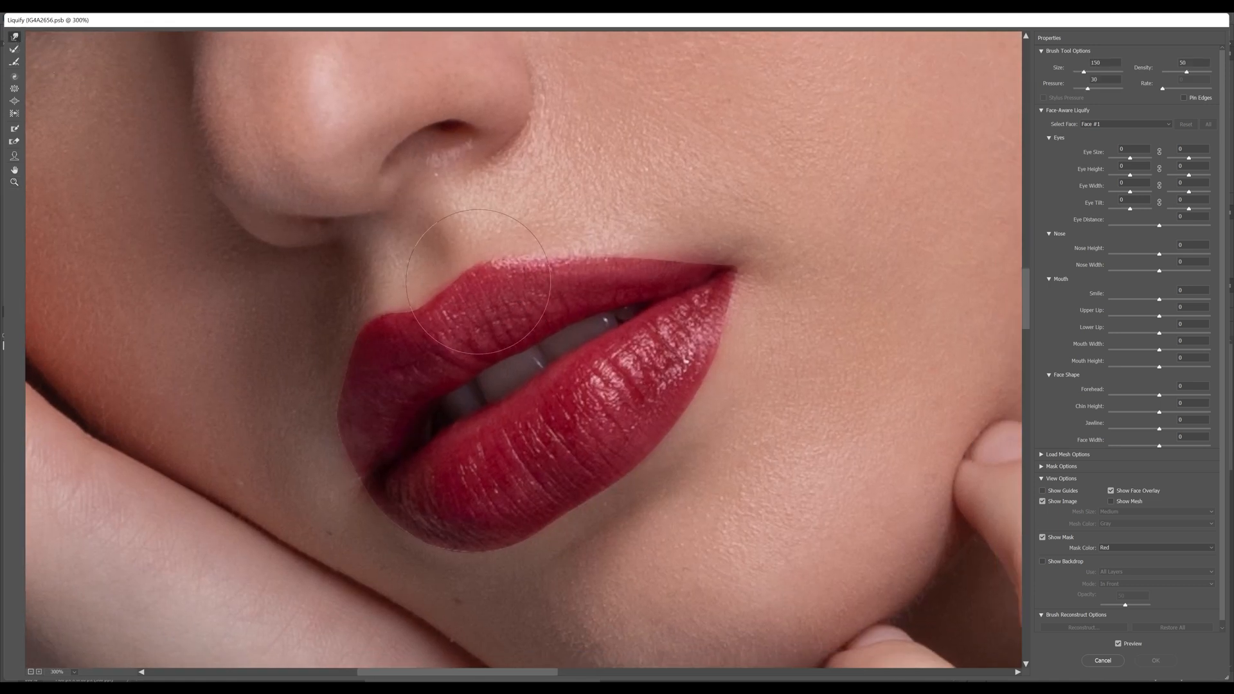
{"action": "left_click_drag", "start_coordinate": [479, 283], "coordinate": [567, 267]}
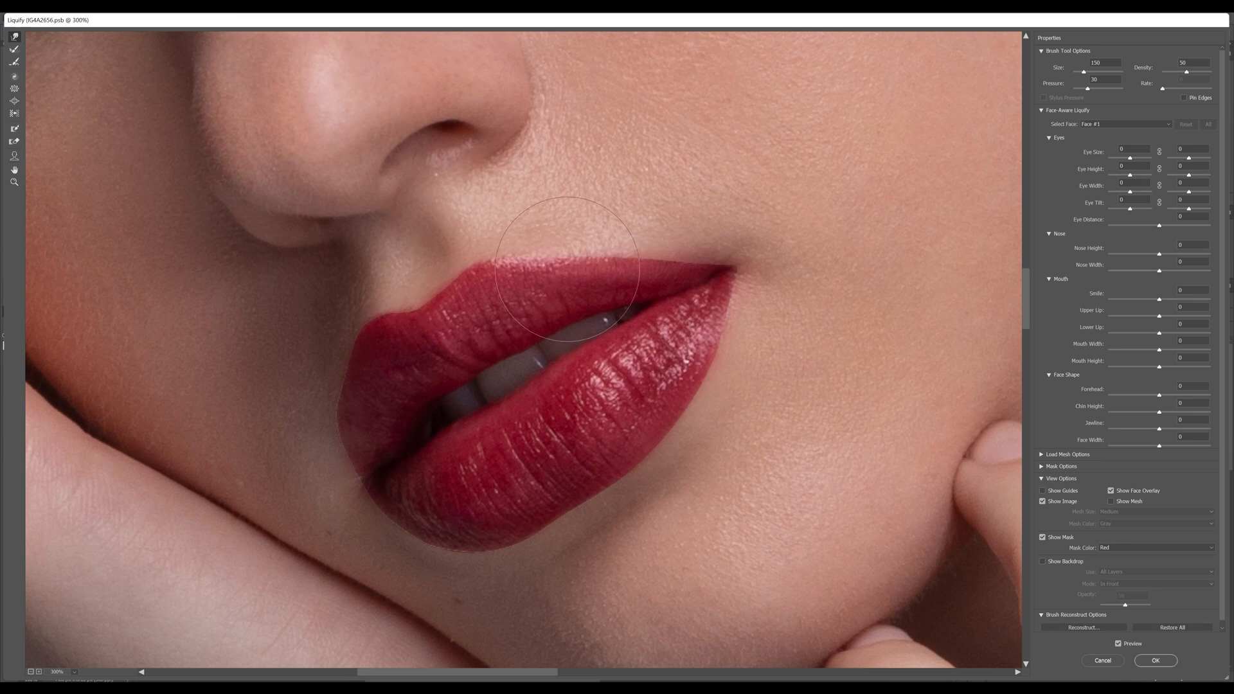
{"action": "left_click_drag", "start_coordinate": [571, 263], "coordinate": [712, 272]}
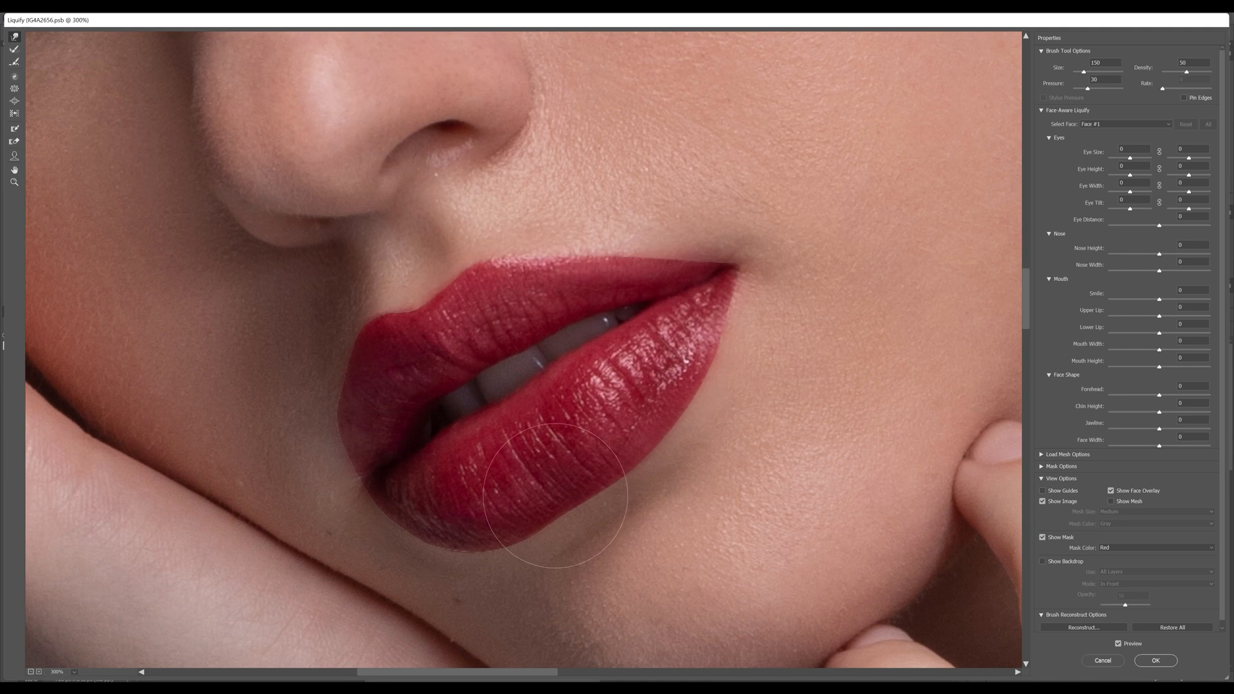
- Warp the lower lip's bottom edge and left end into a smoother, fuller outline
{"action": "left_click_drag", "start_coordinate": [555, 496], "coordinate": [427, 555]}
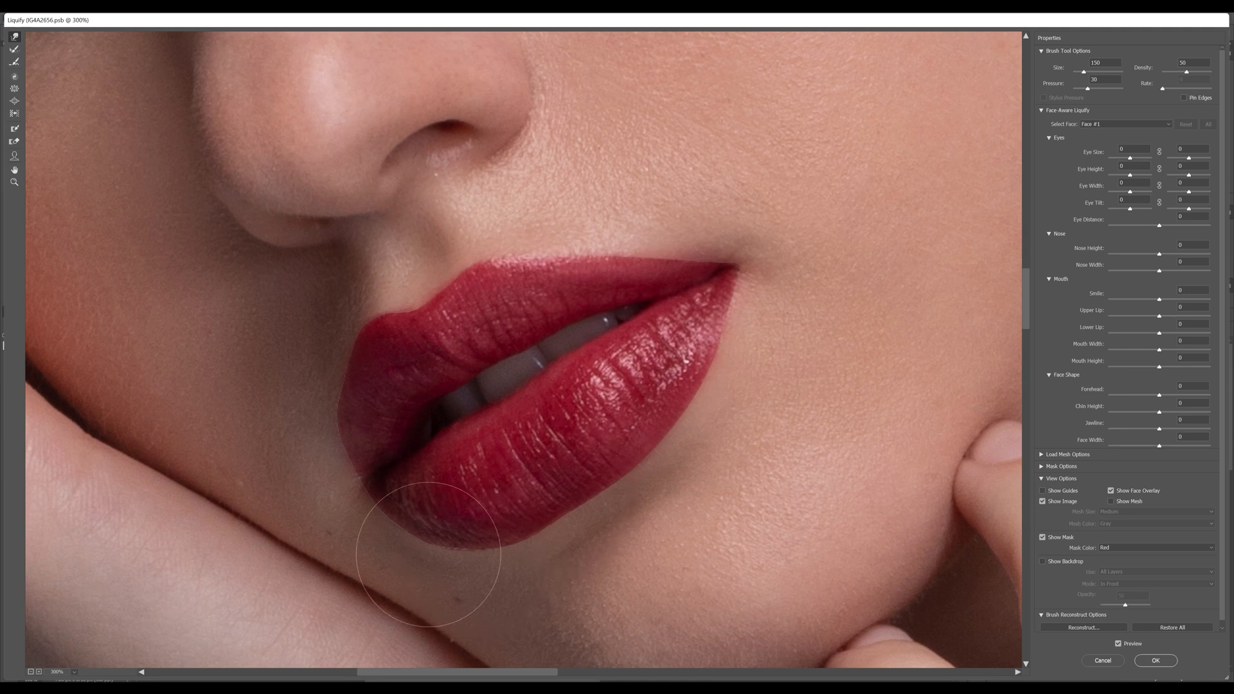
{"action": "left_click_drag", "start_coordinate": [429, 551], "coordinate": [531, 552]}
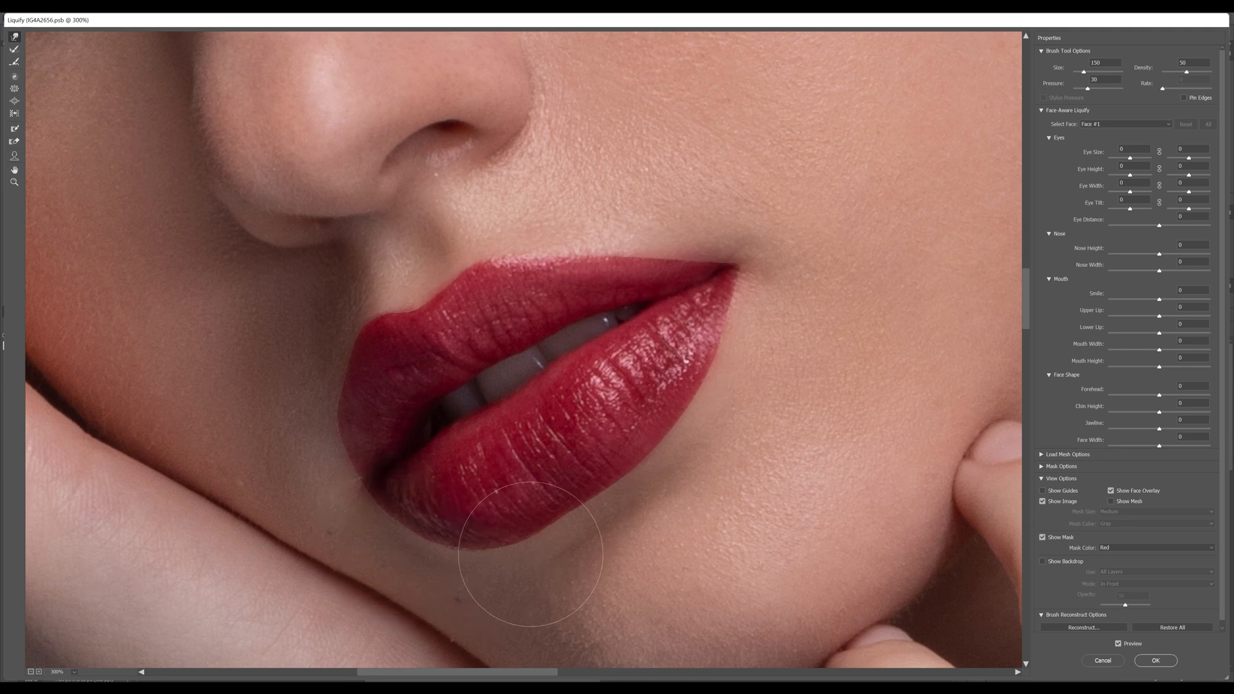
{"action": "left_click_drag", "start_coordinate": [530, 552], "coordinate": [574, 496]}
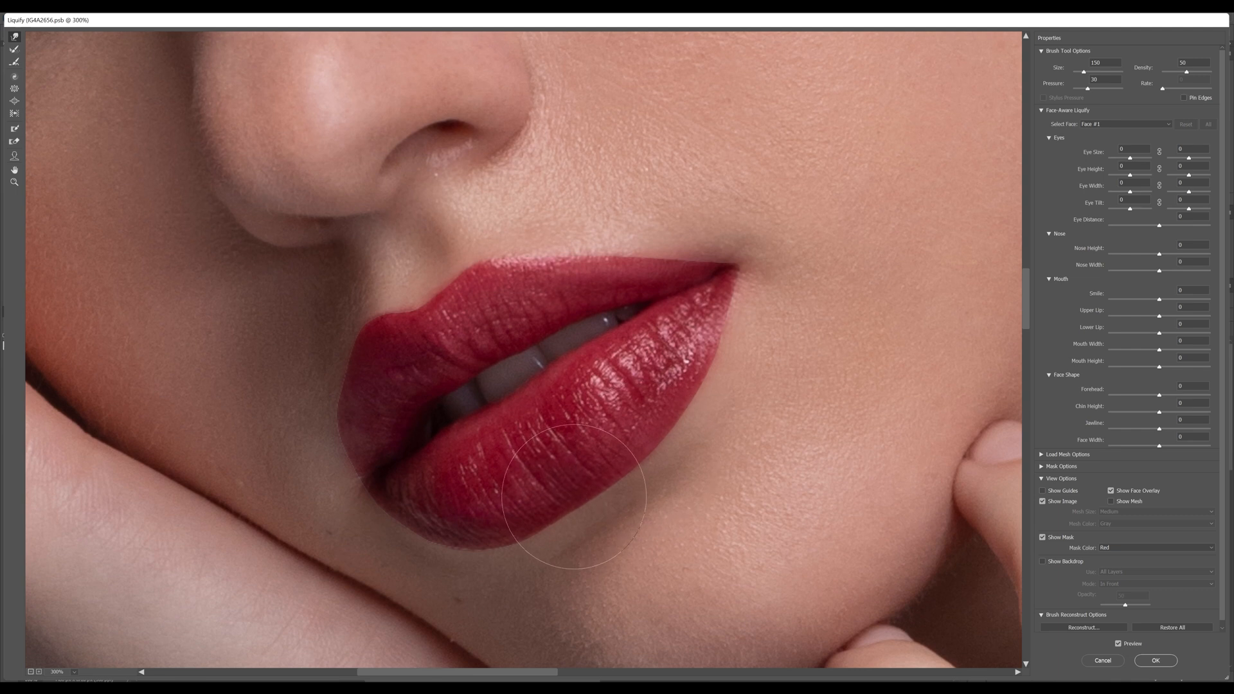
{"action": "left_click_drag", "start_coordinate": [574, 496], "coordinate": [685, 349]}
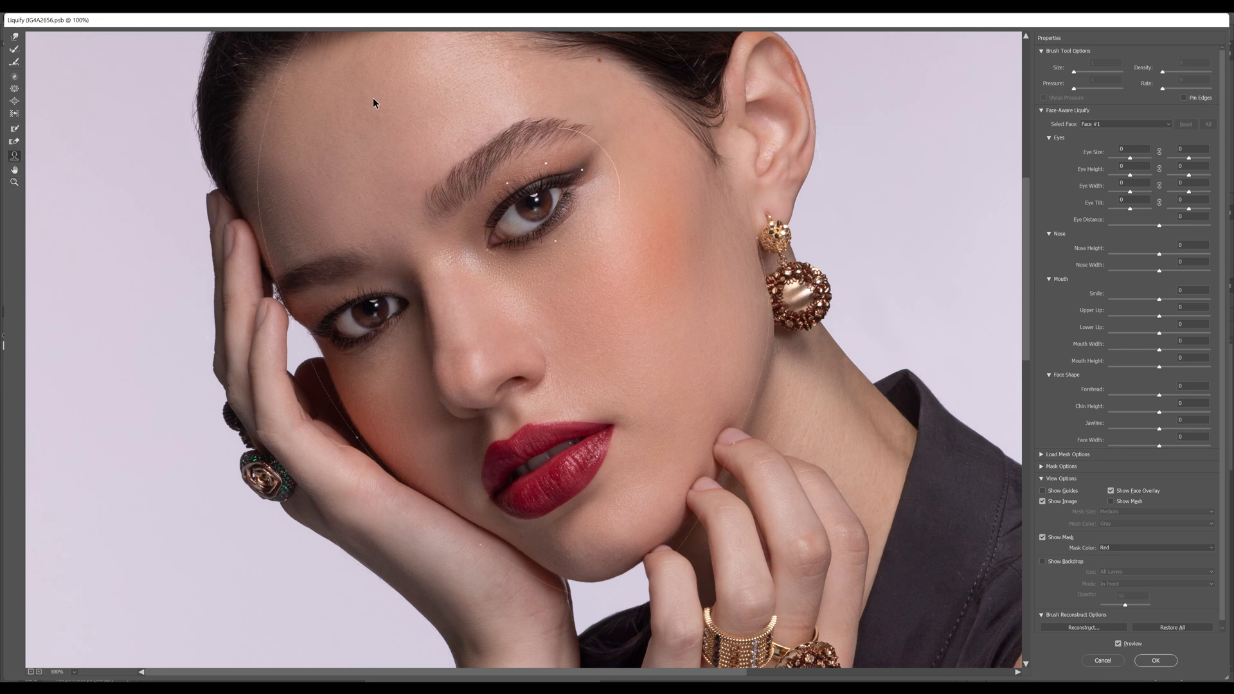
{"action": "mouse_move", "coordinate": [800, 192]}
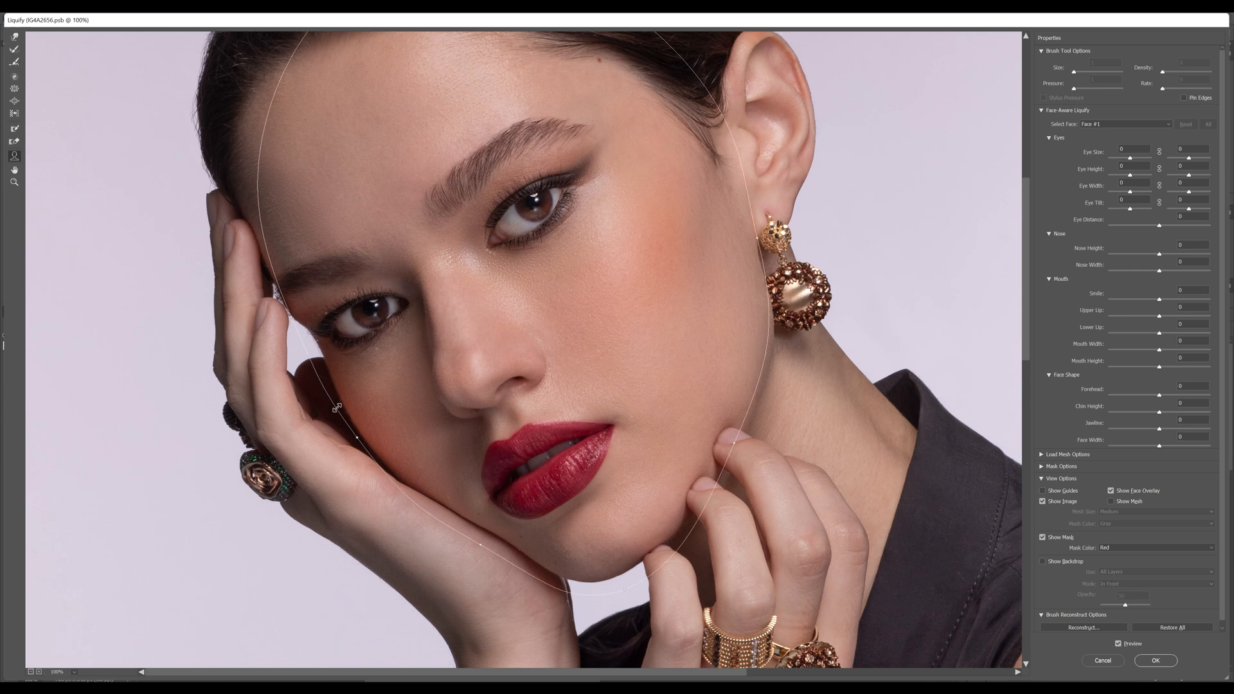
{"action": "mouse_move", "coordinate": [566, 307]}
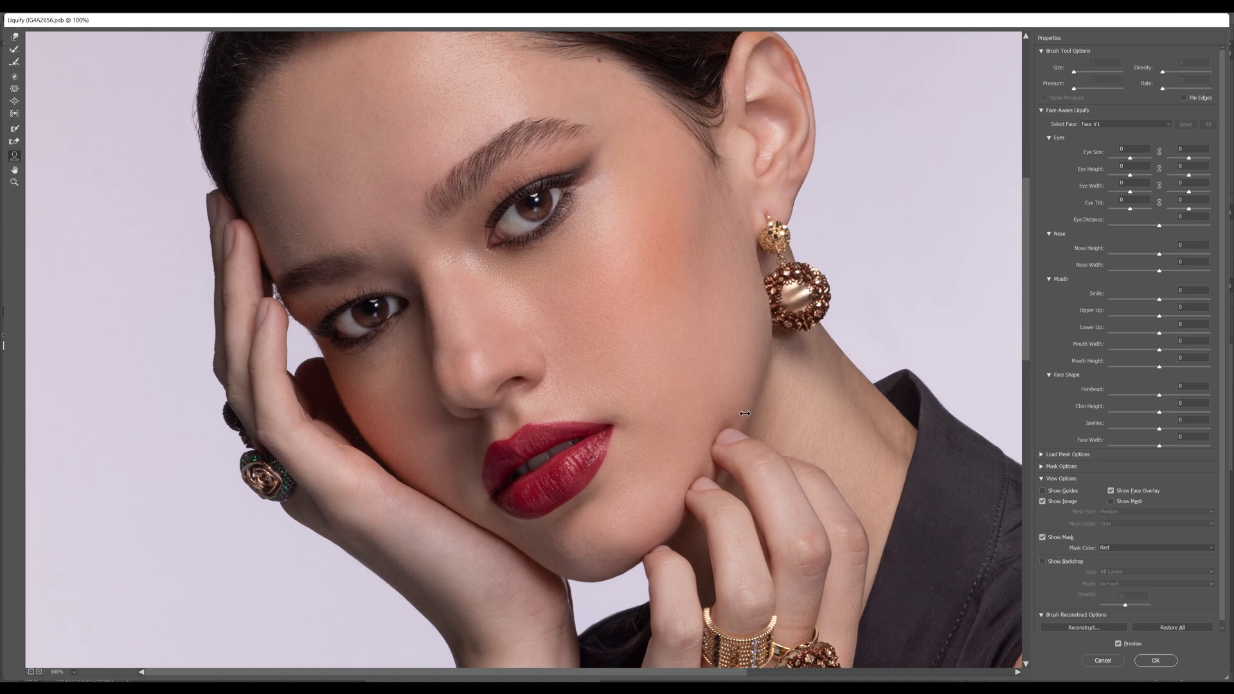
{"action": "left_click_drag", "start_coordinate": [744, 413], "coordinate": [797, 411]}
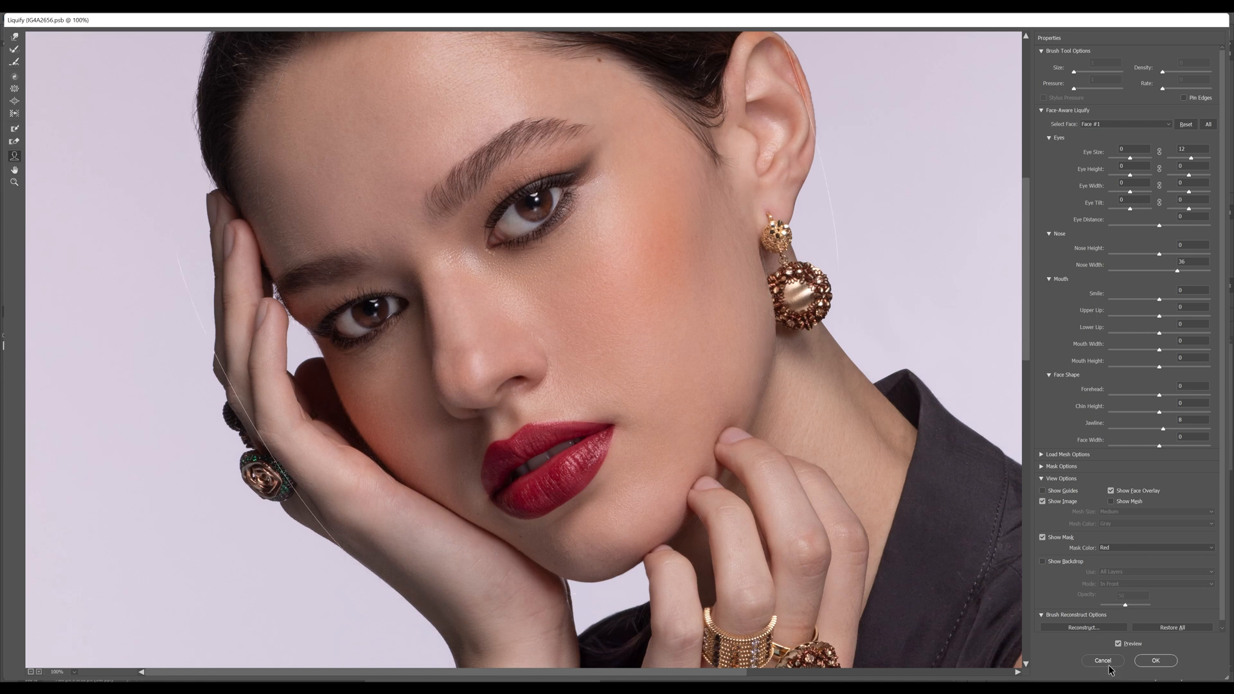
{"action": "key", "text": "ctrl+z"}
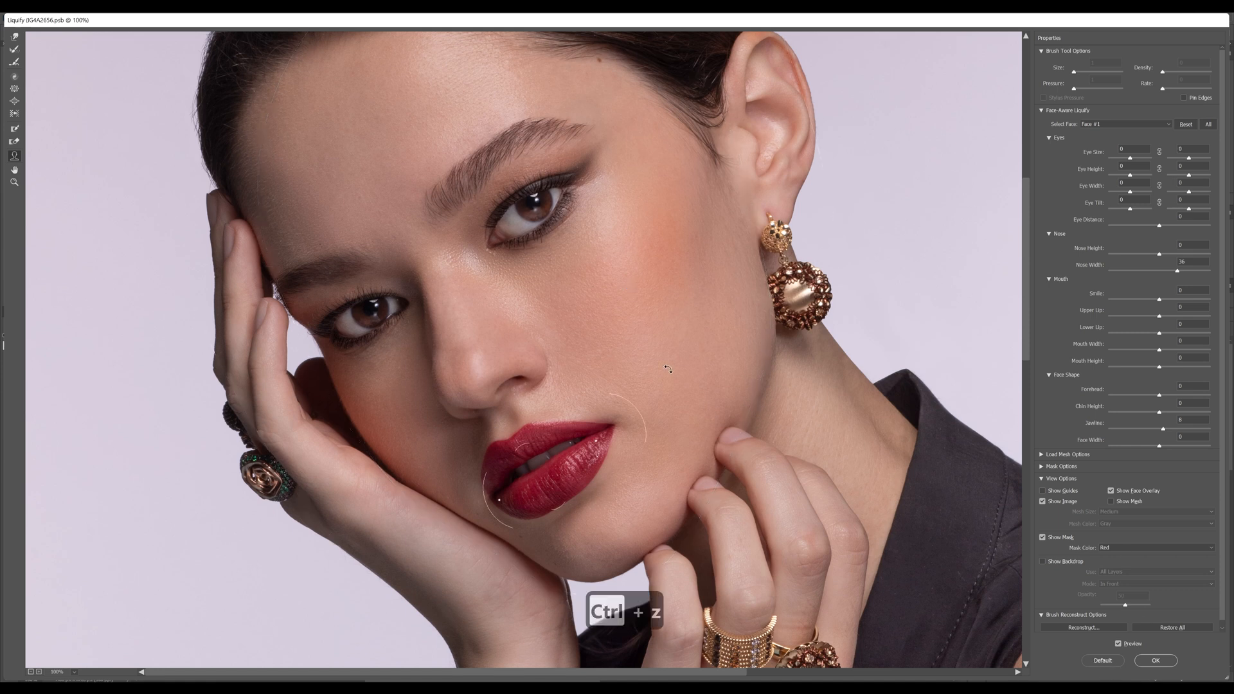
{"action": "key", "text": "ctrl+z"}
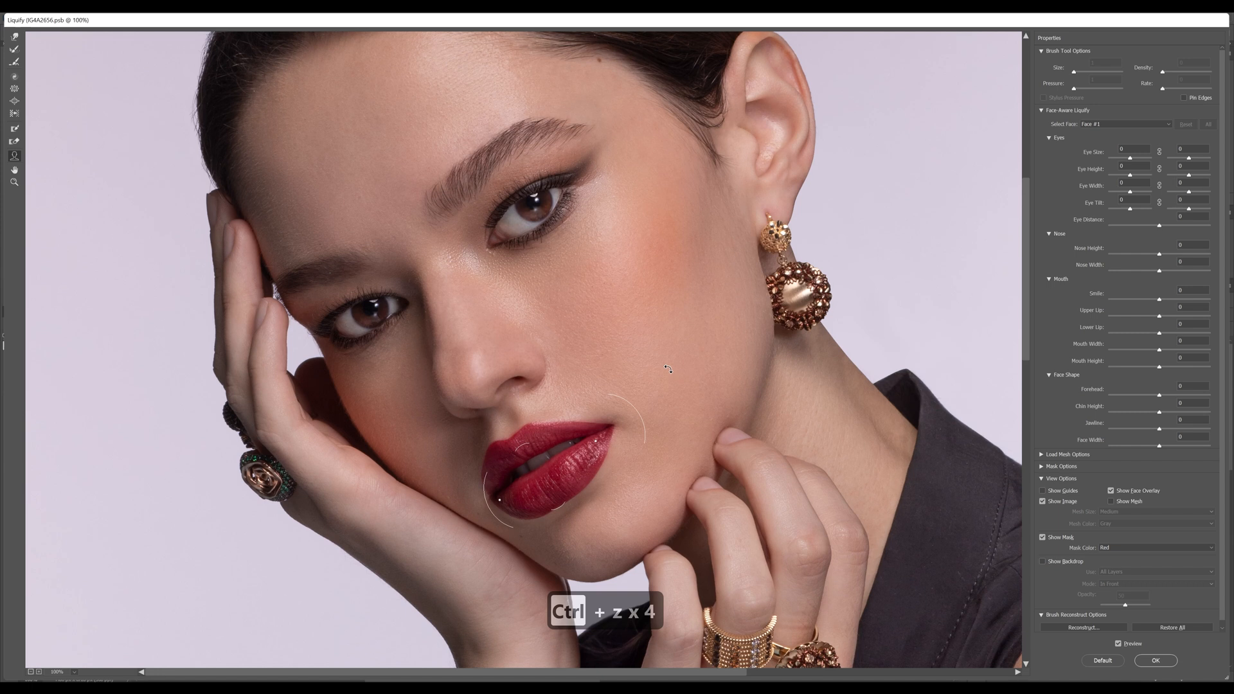
{"action": "key", "text": "ctrl+z"}
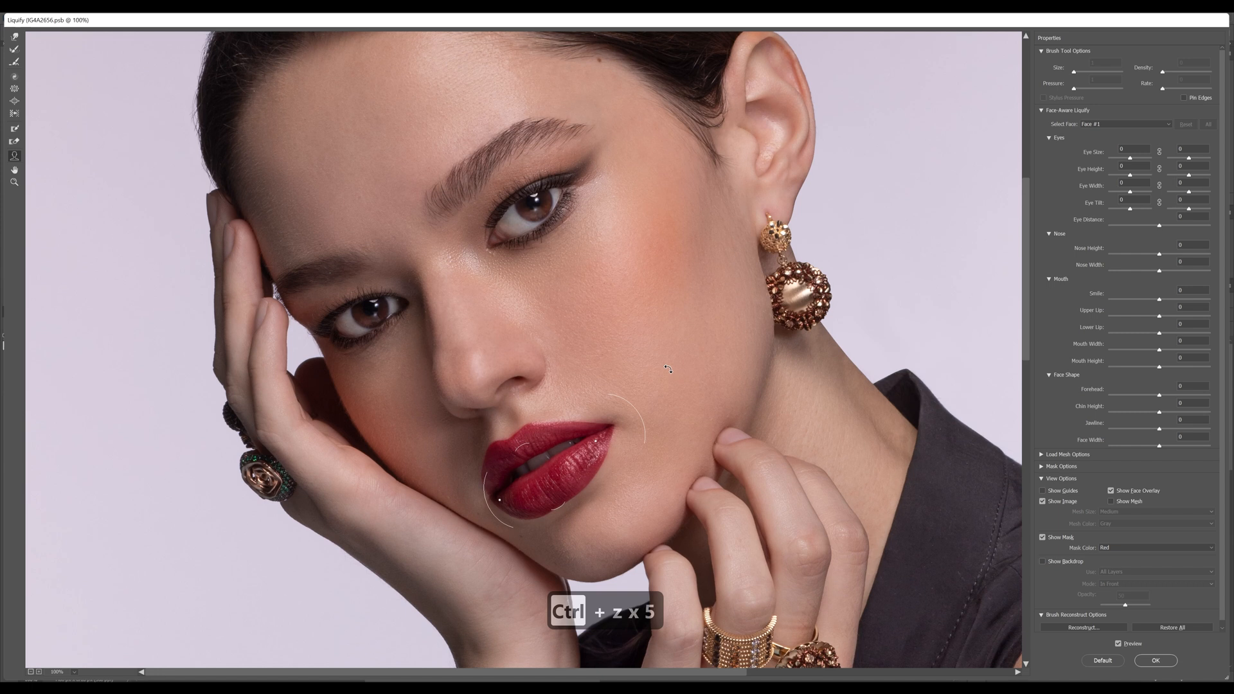
{"action": "key", "text": "ctrl+z"}
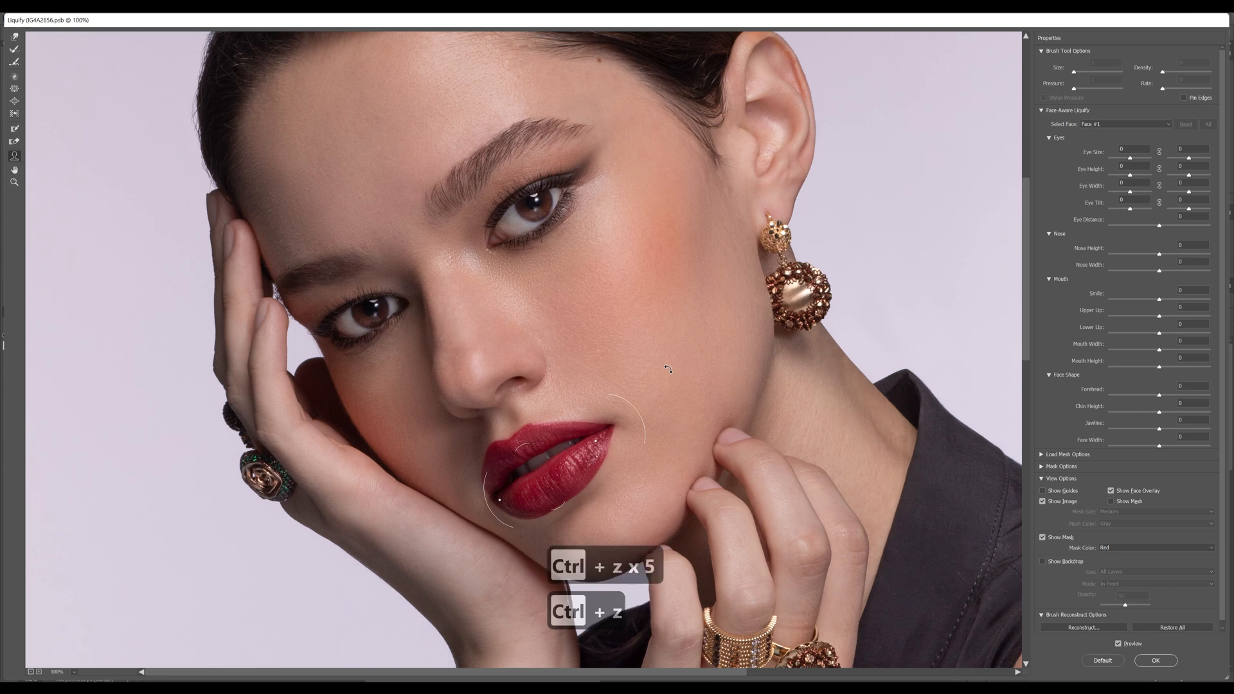
{"action": "key", "text": "ctrl+z"}
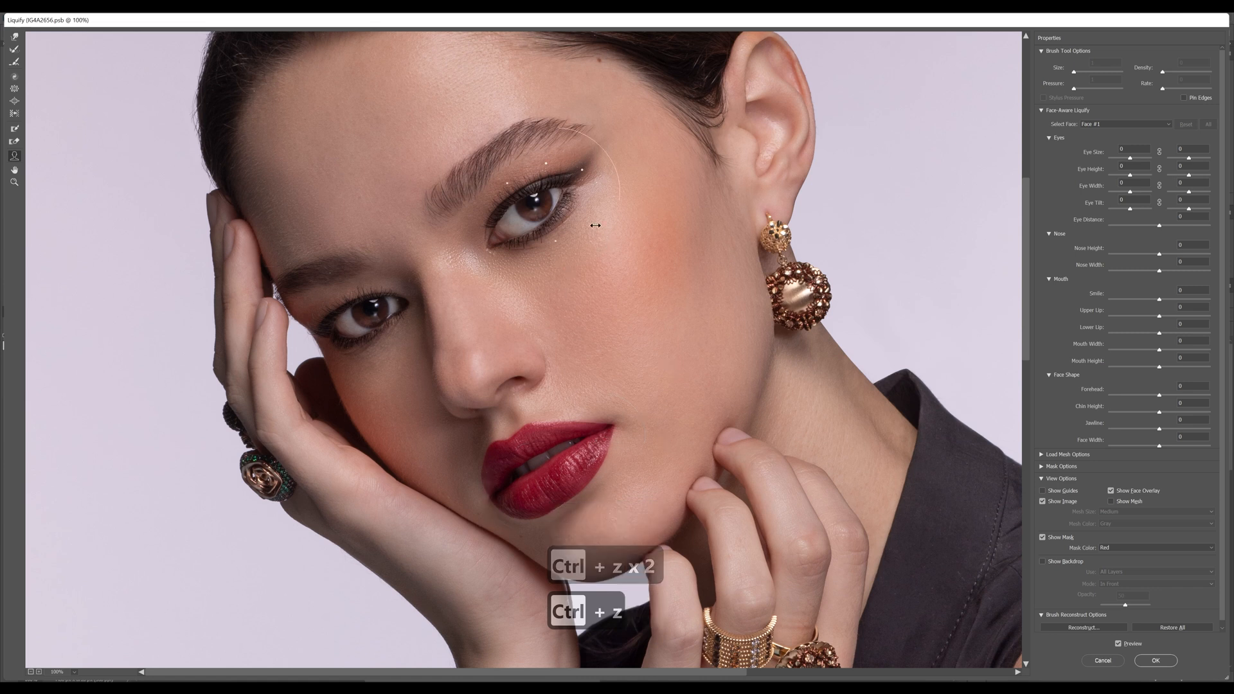
- Undo the leftover face adjustment so only the 27 and 22 eye-size enlargements remain
{"action": "key", "text": "ctrl+z"}
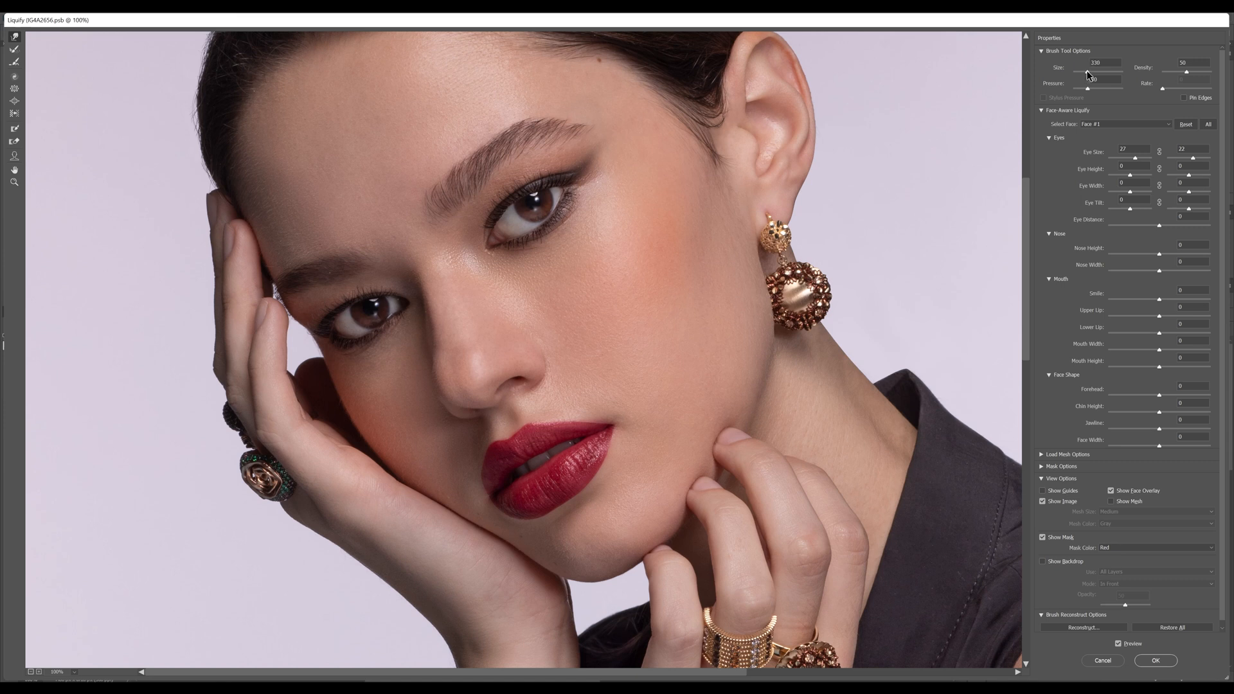
- Enlarge the Liquify brush to about 265 and undo the trial eyebrow warp strokes
{"action": "left_click", "coordinate": [1092, 86]}
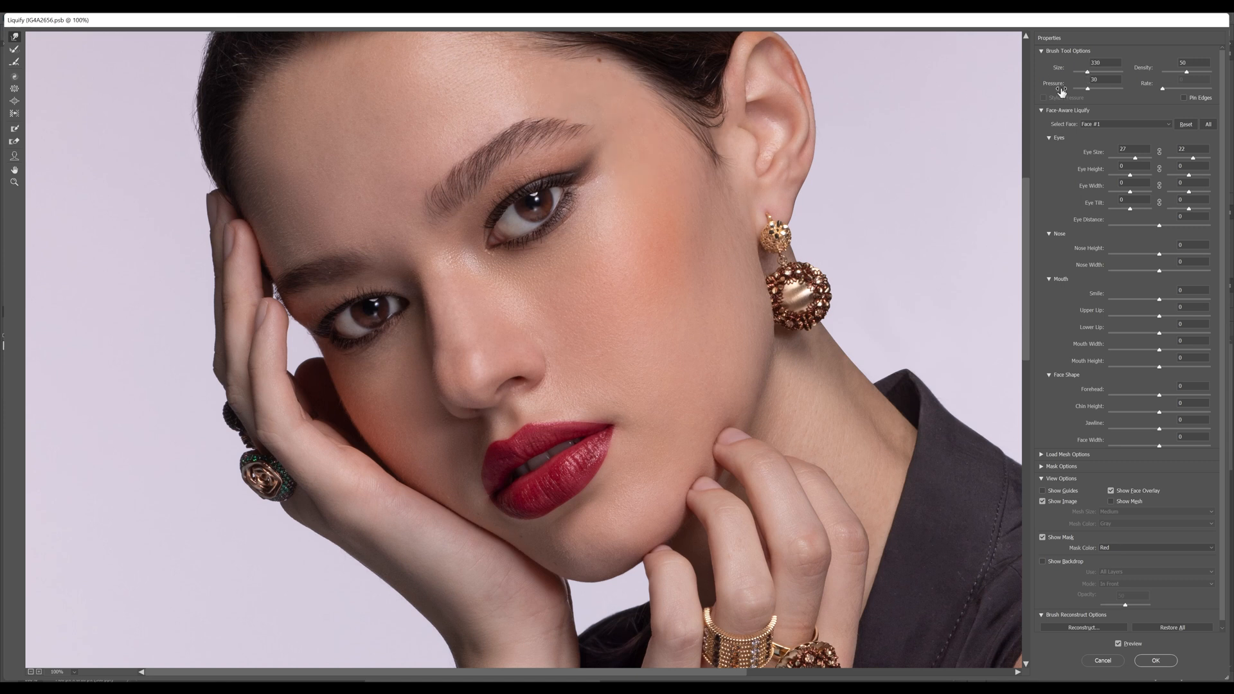
{"action": "left_click_drag", "start_coordinate": [1066, 72], "coordinate": [1082, 72]}
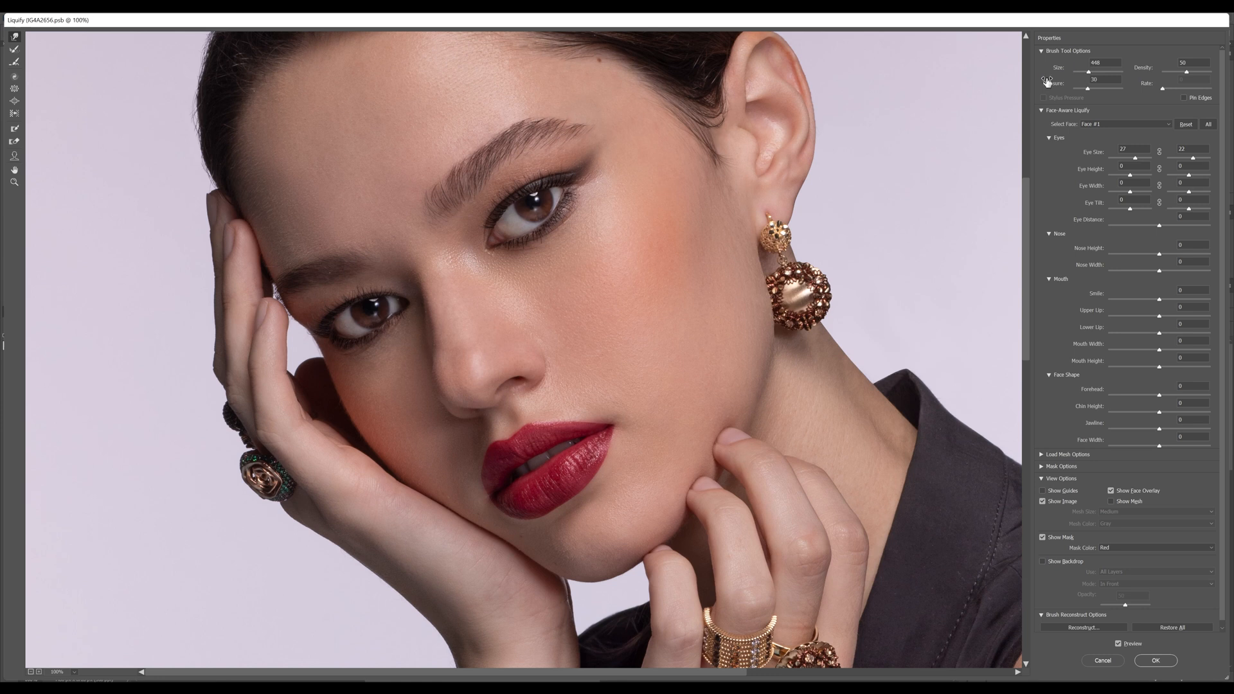
{"action": "mouse_move", "coordinate": [541, 137]}
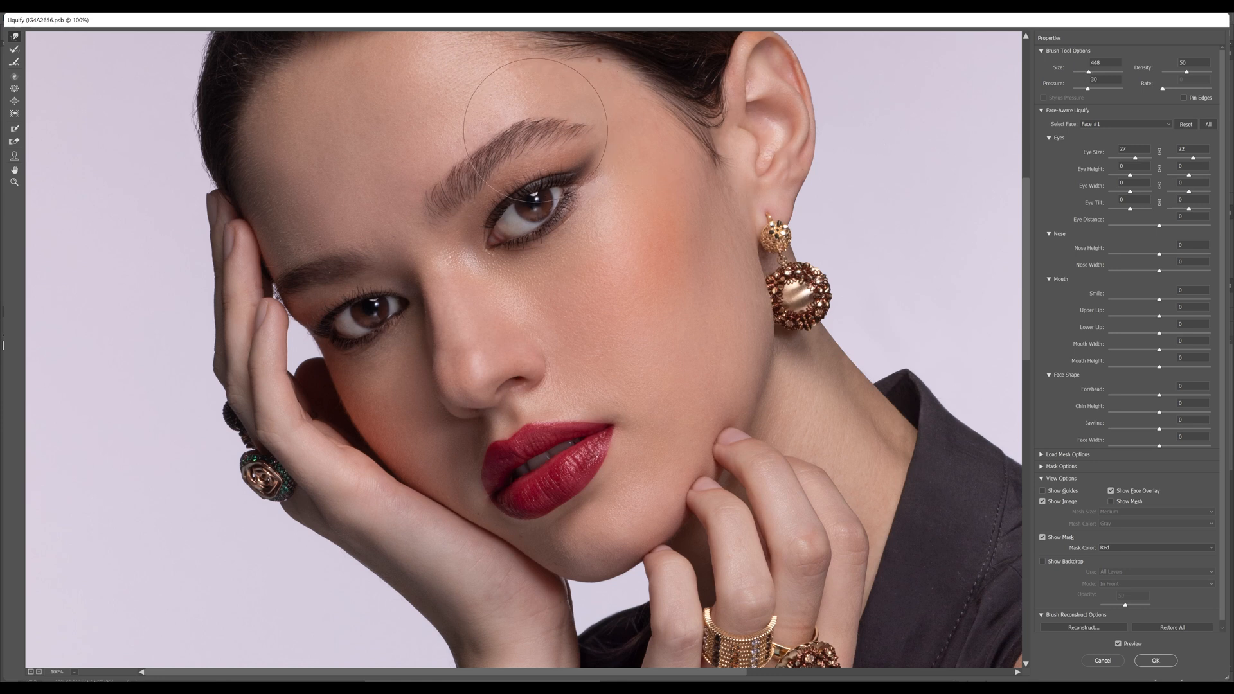
{"action": "mouse_move", "coordinate": [538, 153]}
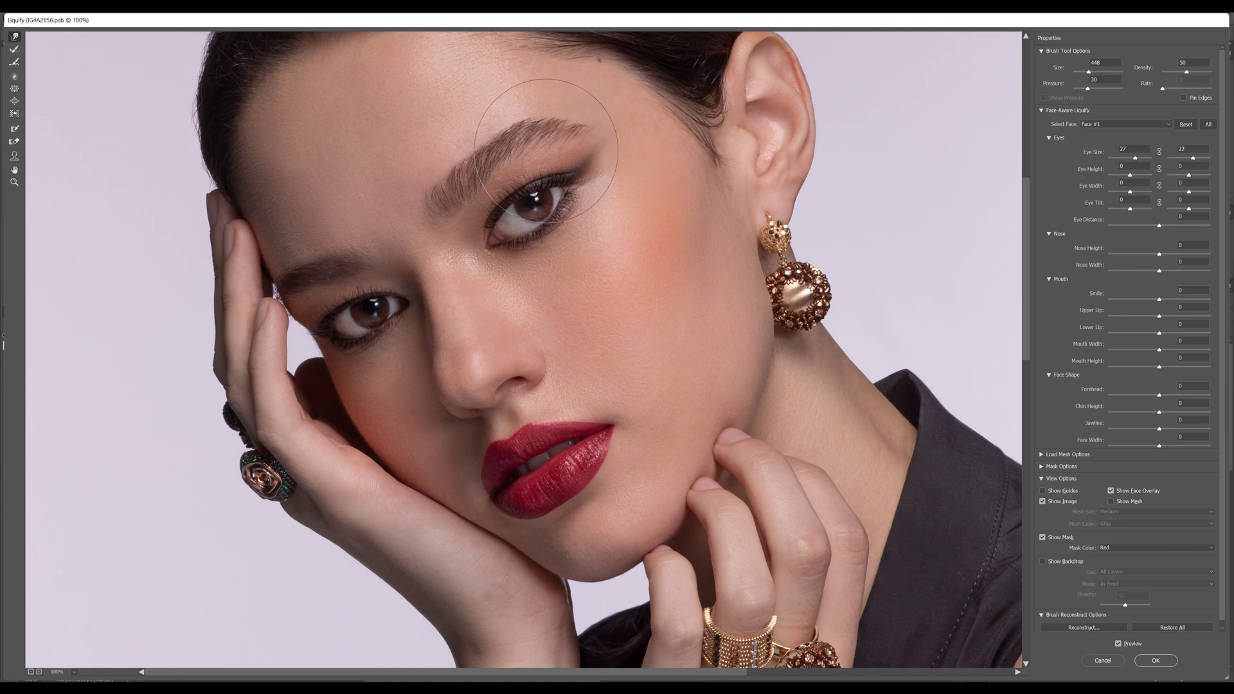
{"action": "mouse_move", "coordinate": [541, 150]}
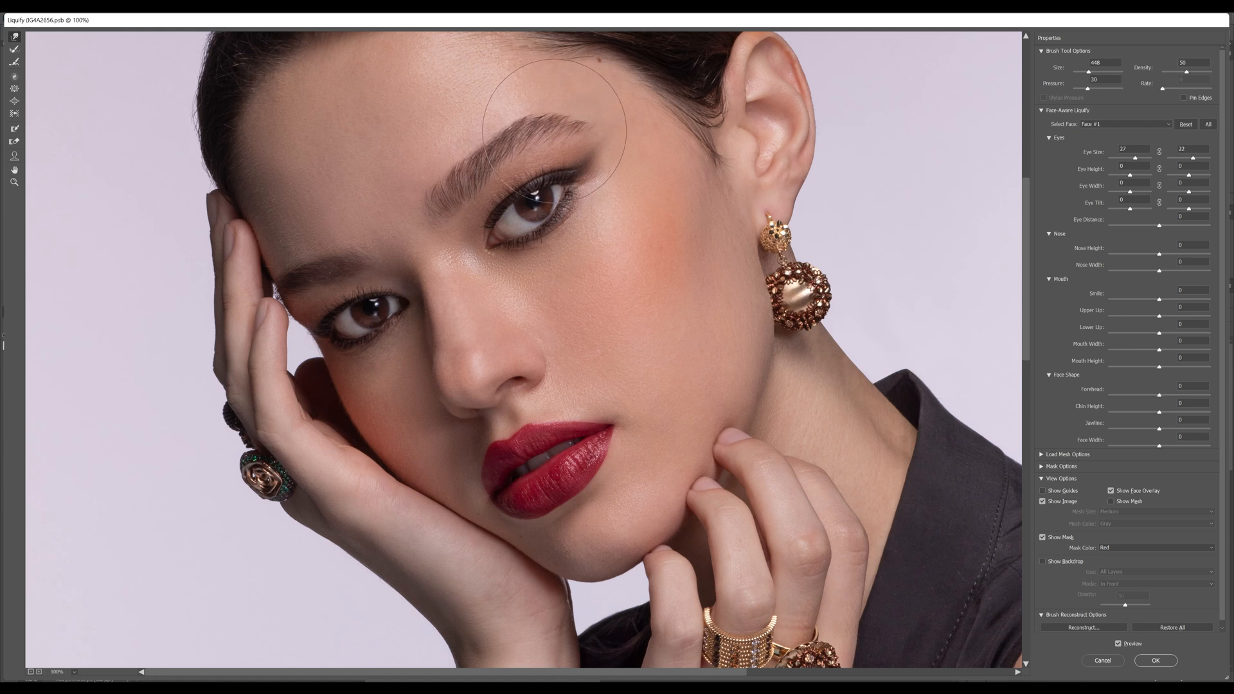
{"action": "key", "text": "ctrl+z"}
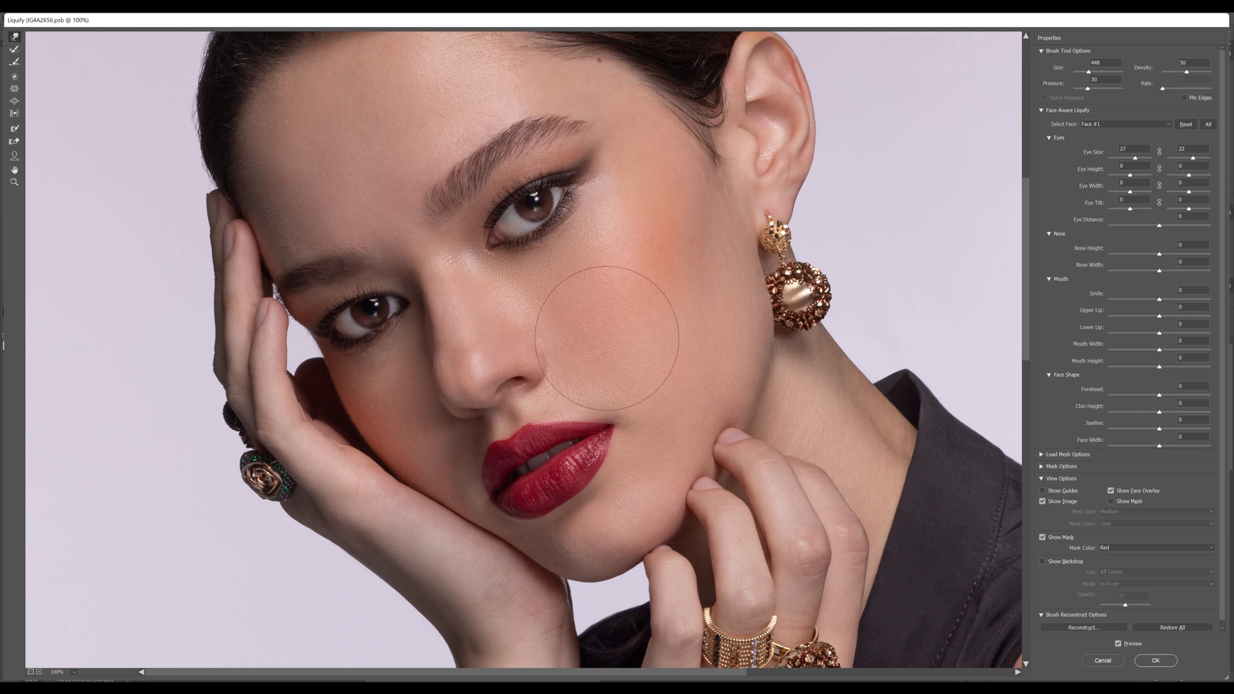
{"action": "key", "text": "ctrl+z"}
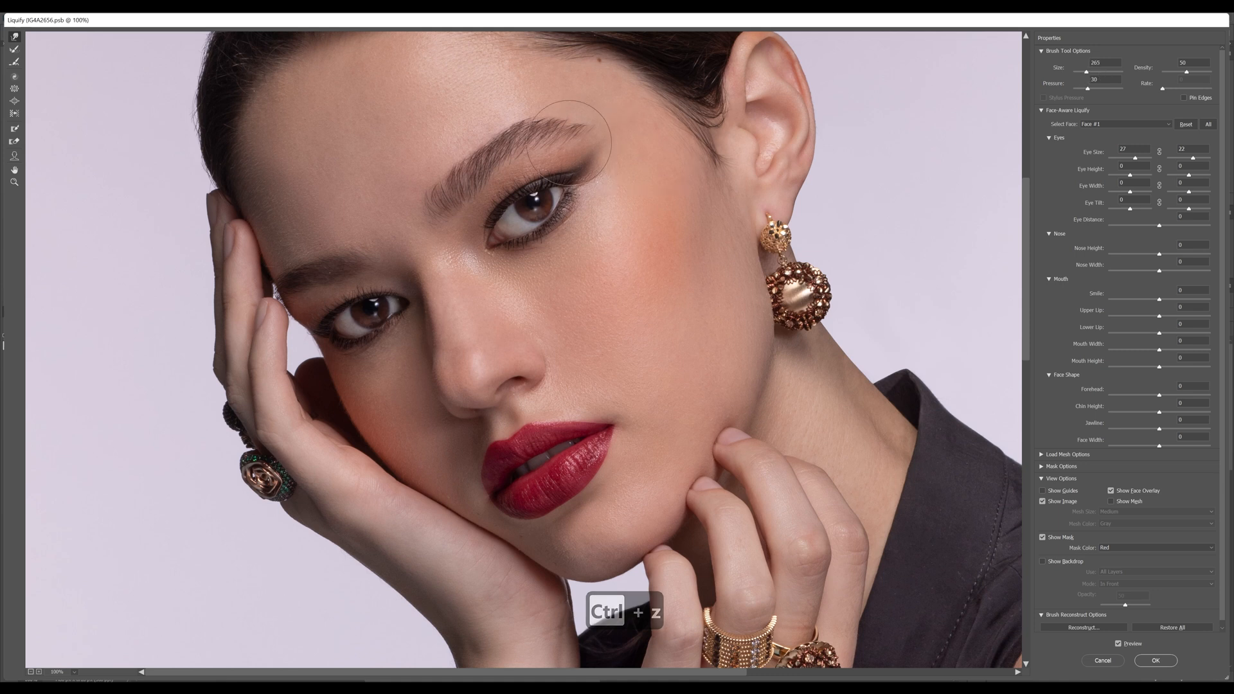
{"action": "key", "text": "ctrl+z"}
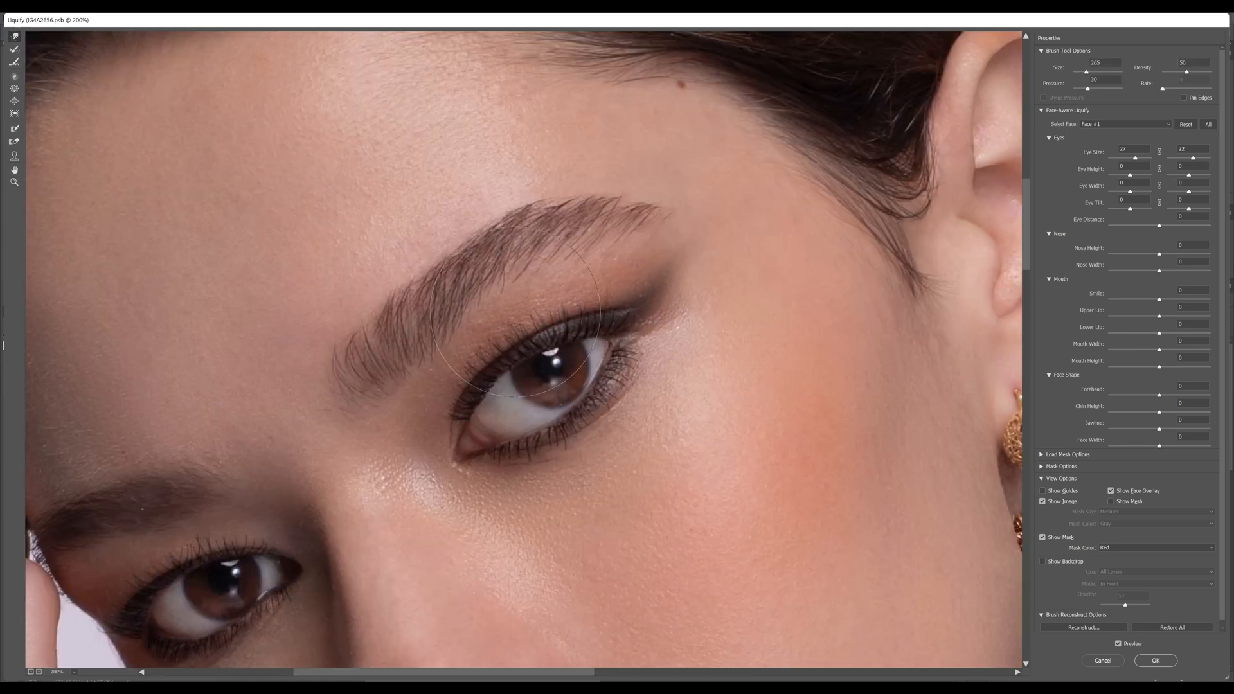
{"action": "mouse_move", "coordinate": [968, 103]}
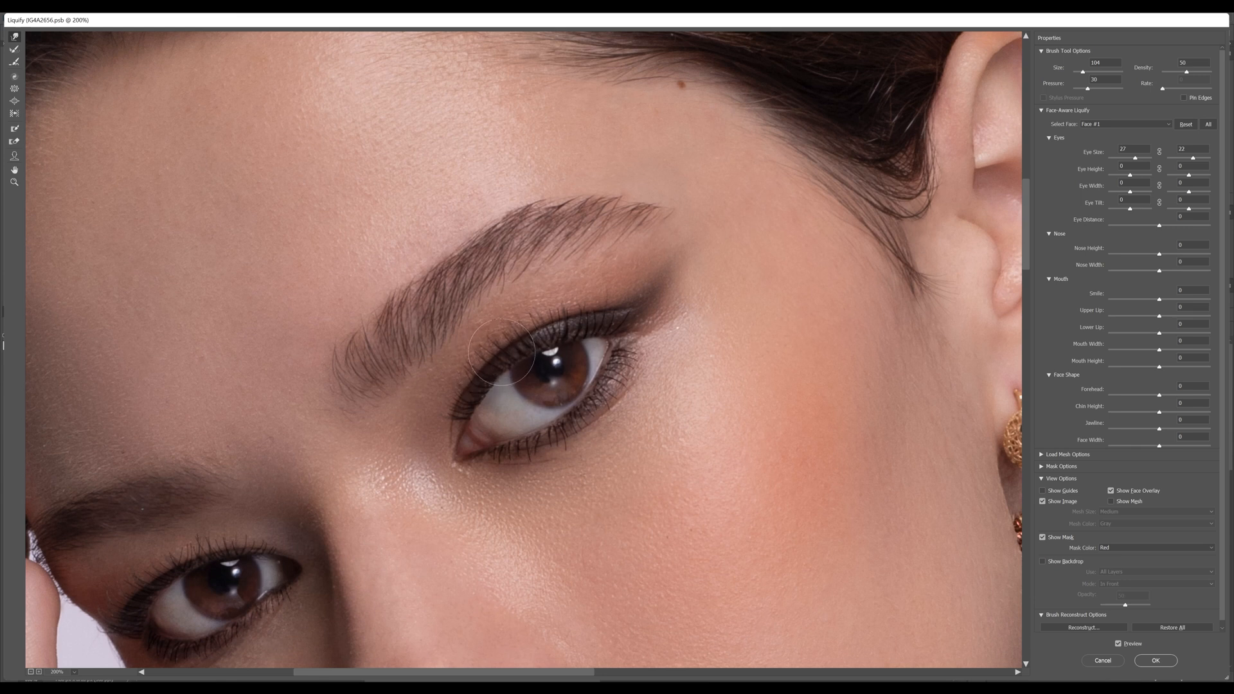
{"action": "mouse_move", "coordinate": [668, 393]}
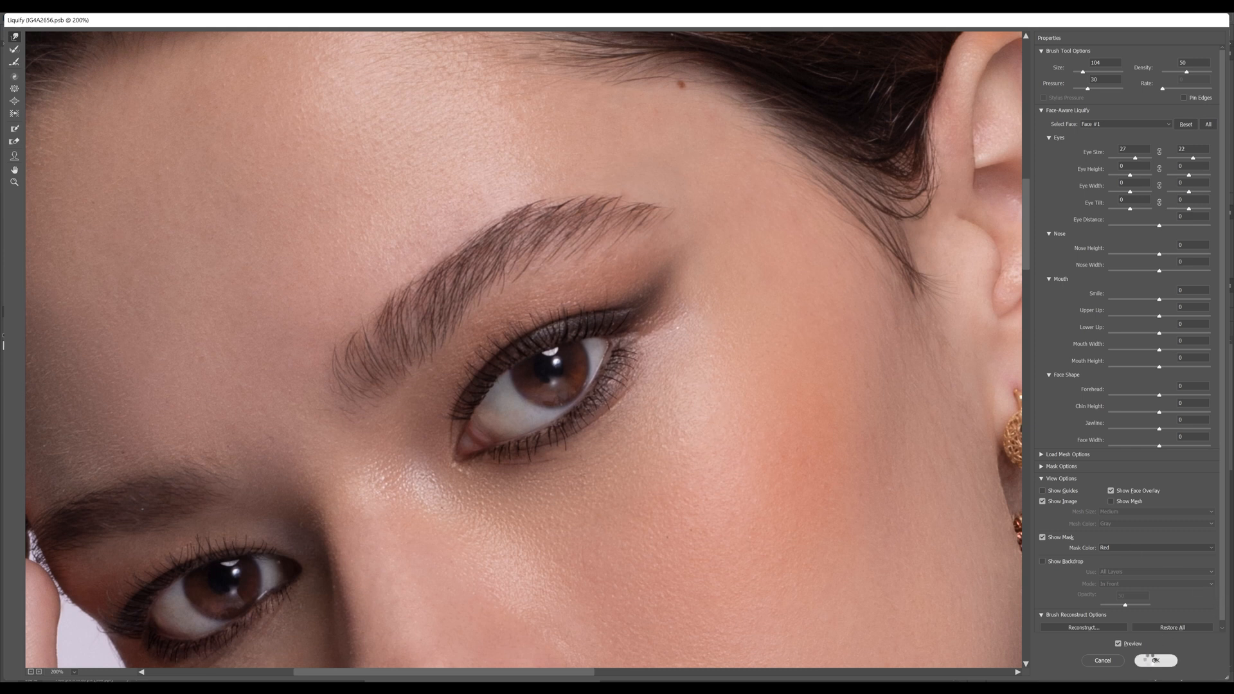
- Commit all Liquify edits, including the eye-corner warp, to the Liquify layer
{"action": "left_click", "coordinate": [1155, 661]}
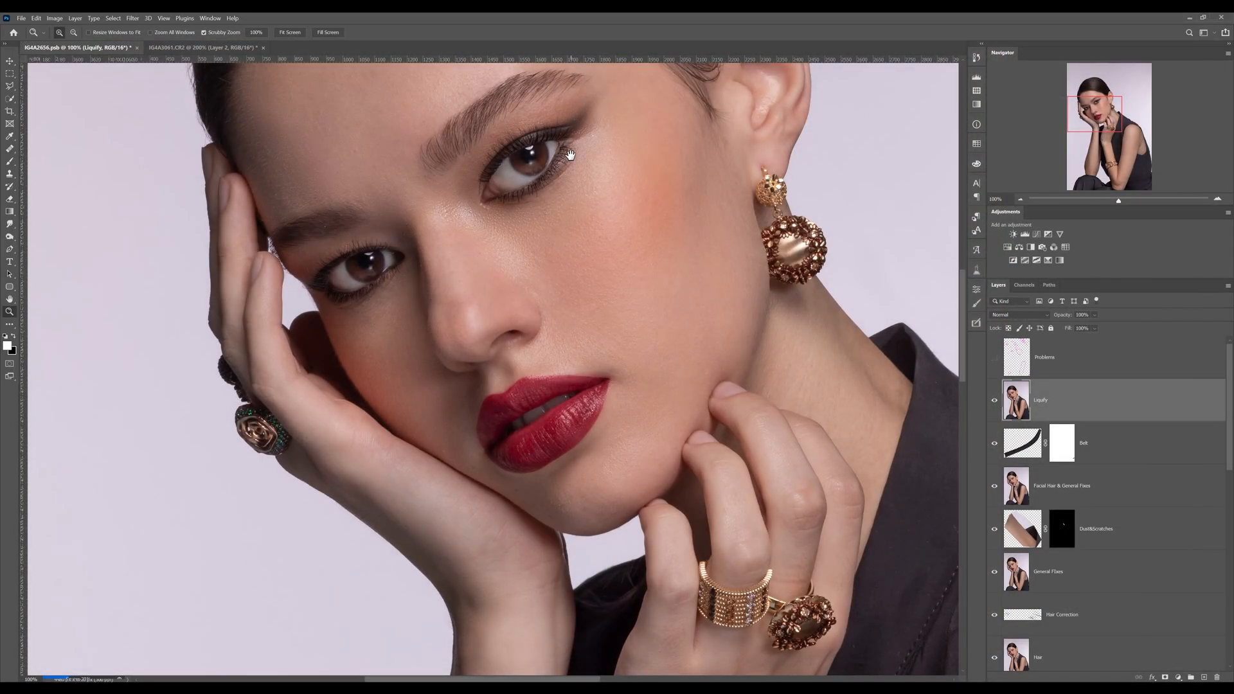